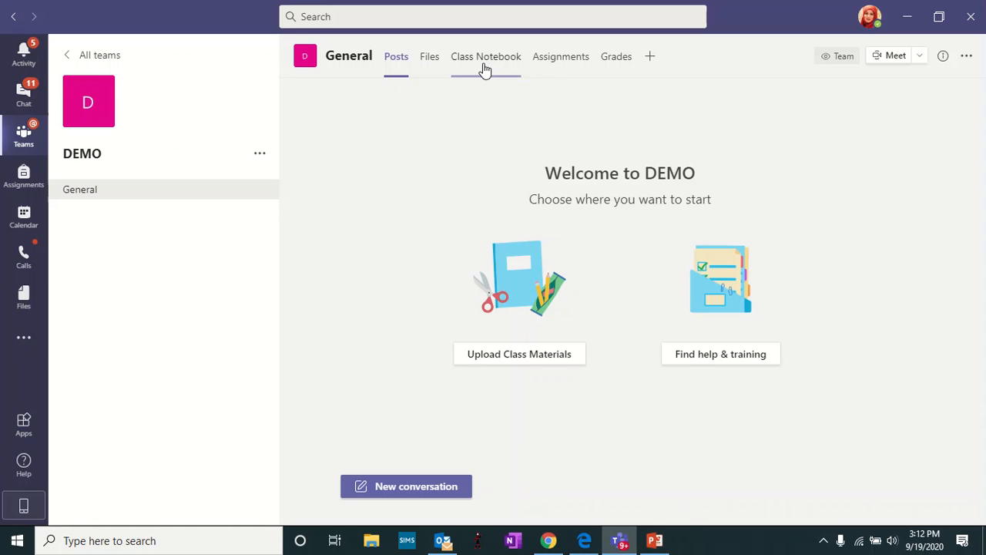
# - Show the DEMO team's Class Notebook area with its OneNote setup choices
pyautogui.click(486, 56)
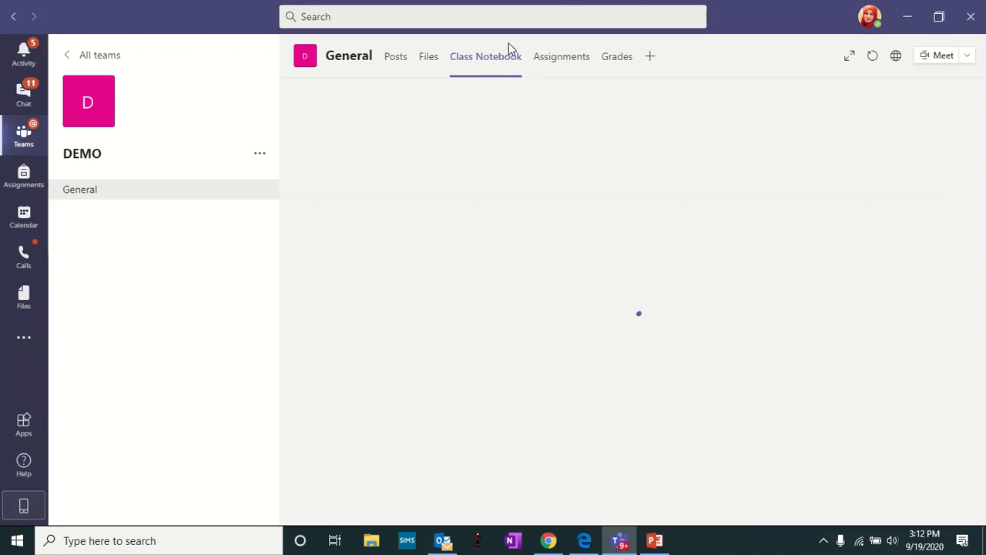
pyautogui.moveTo(492, 70)
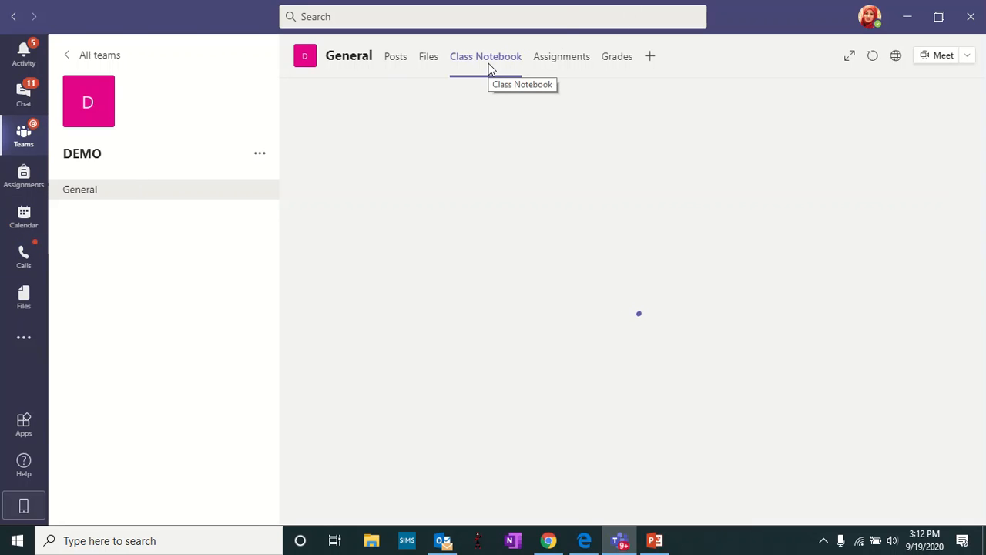
pyautogui.moveTo(539, 169)
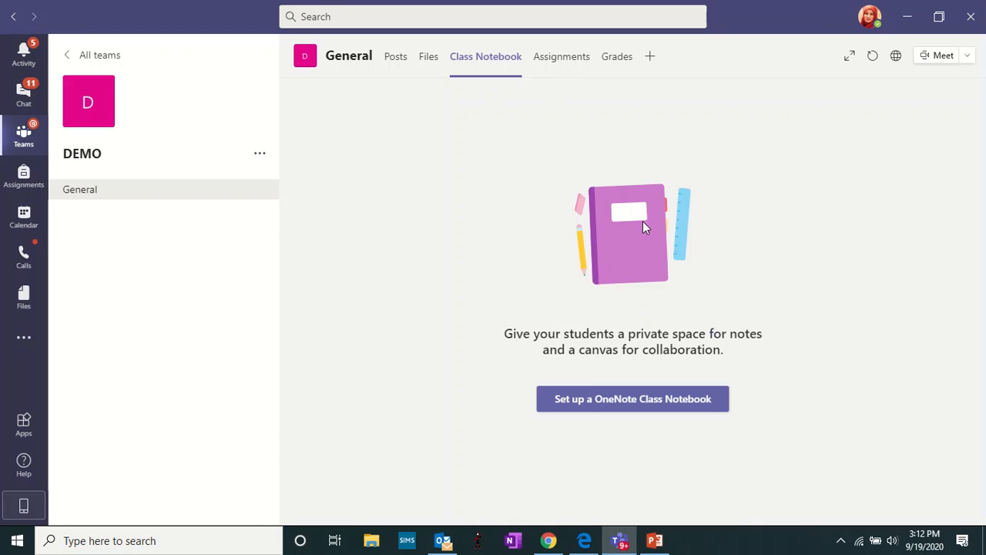
pyautogui.moveTo(595, 408)
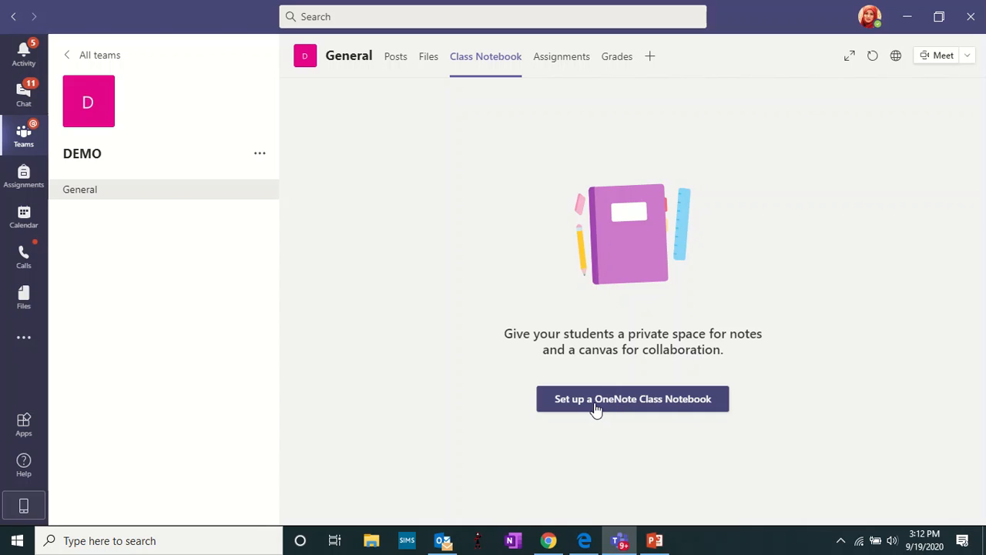
pyautogui.click(632, 398)
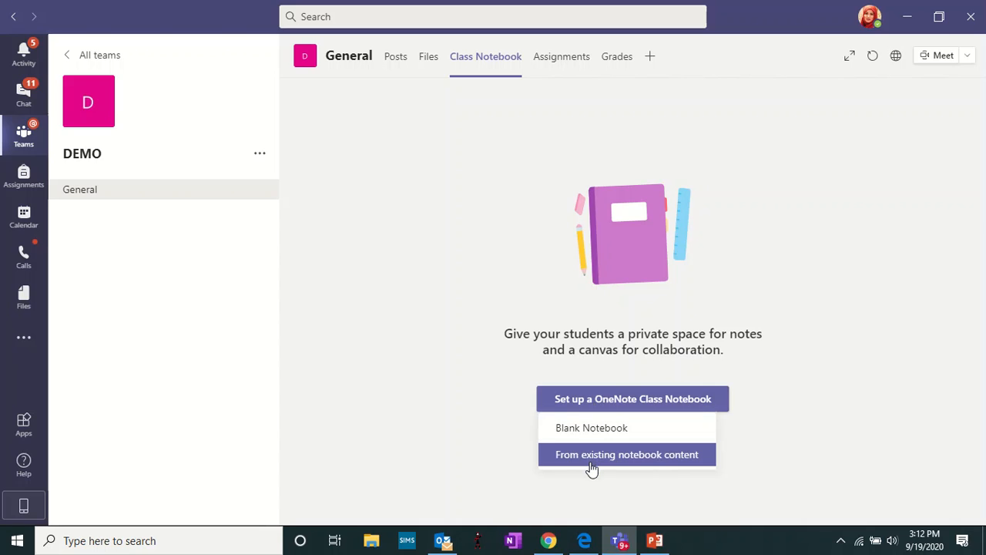
pyautogui.moveTo(615, 468)
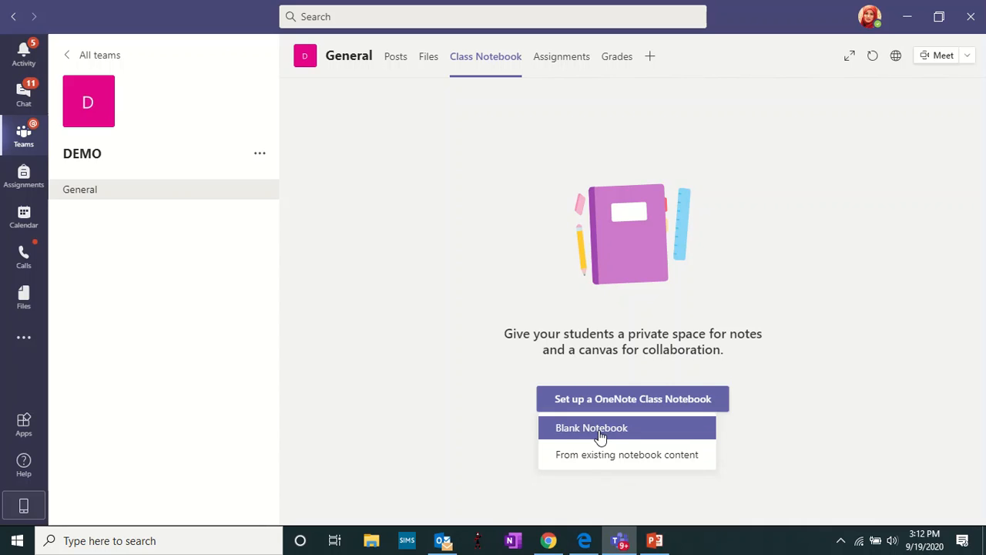
# - Start a Blank Notebook to see the DEMO Notebook overview and permissions
pyautogui.click(592, 428)
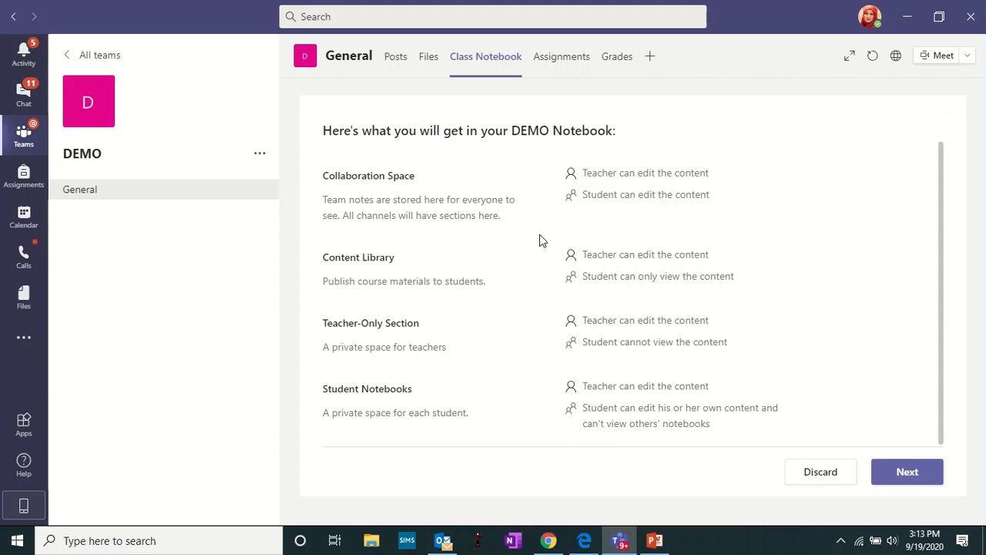
pyautogui.moveTo(443, 336)
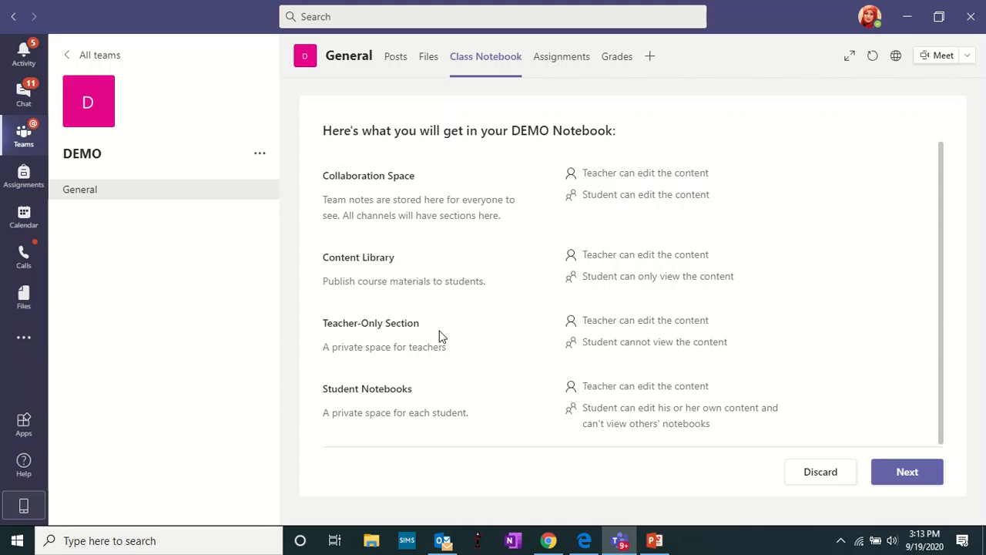
pyautogui.moveTo(638, 341)
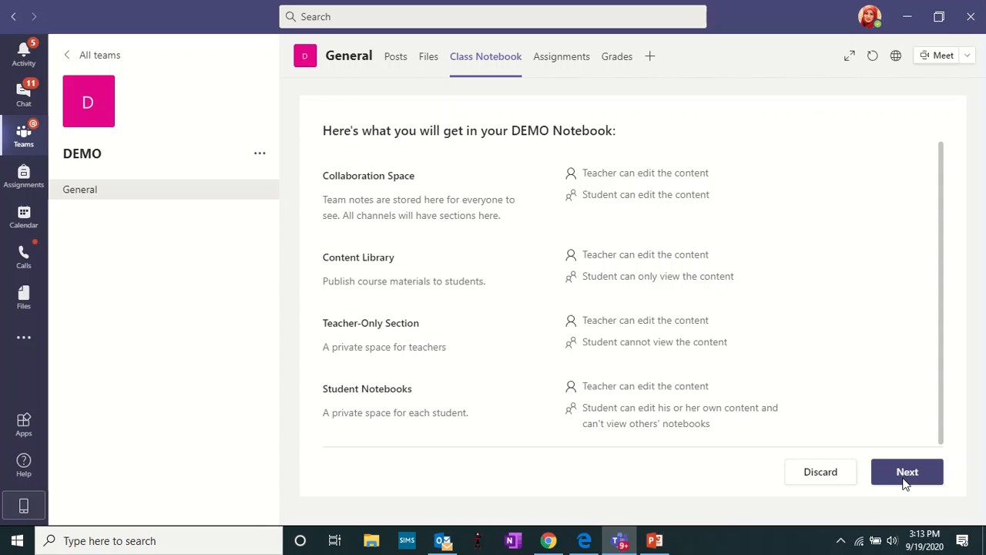
# - Remove Handouts from the student sections and add a new section named LAB
pyautogui.click(907, 471)
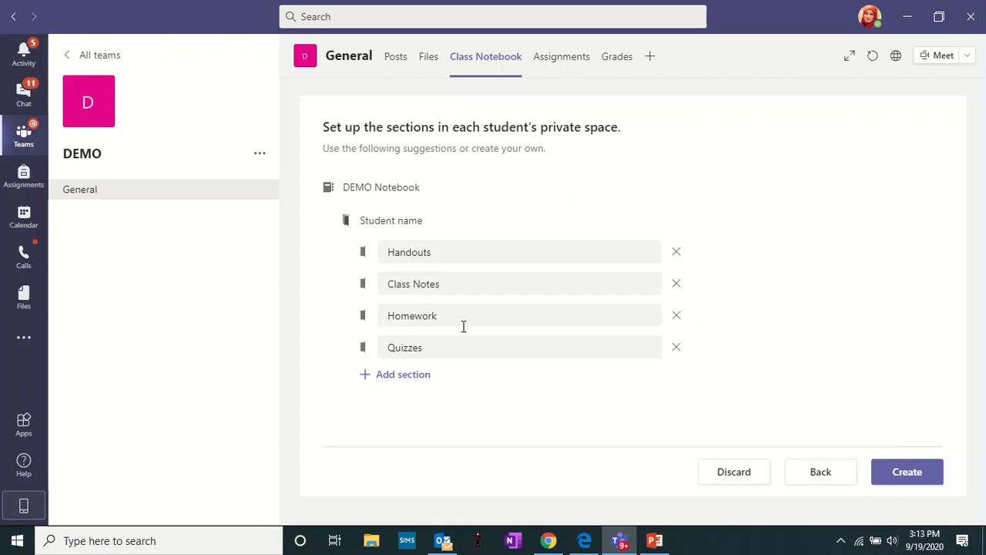
pyautogui.moveTo(407, 349)
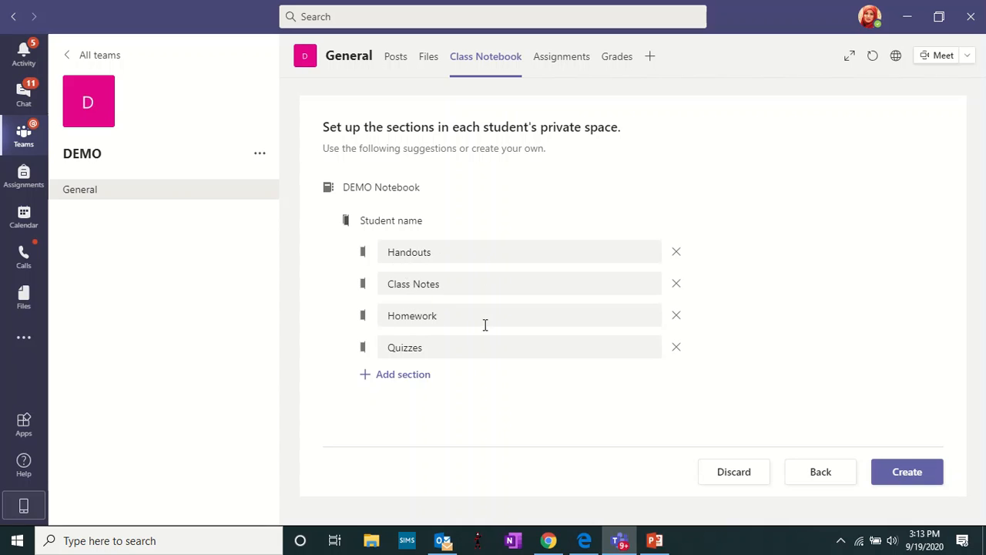
pyautogui.moveTo(475, 352)
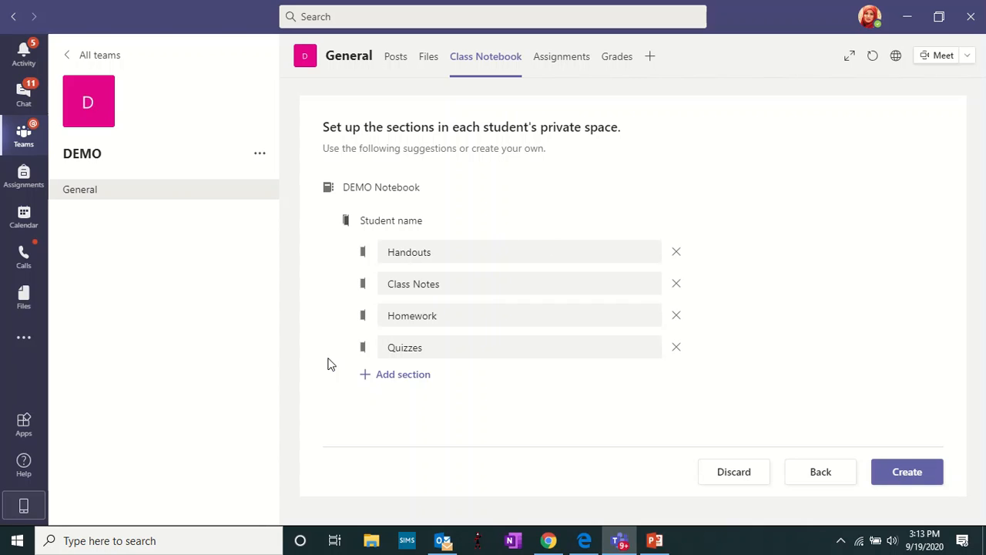
pyautogui.moveTo(496, 342)
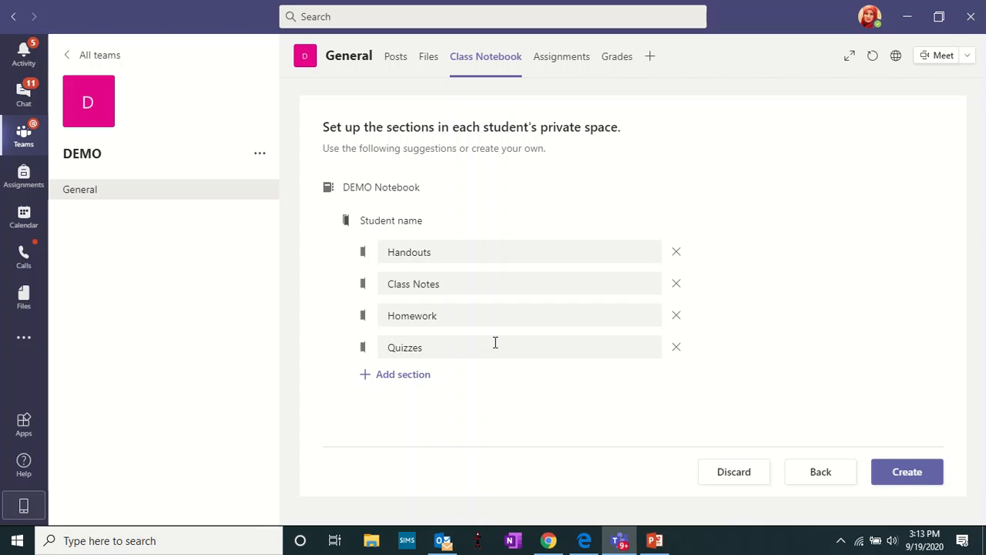
pyautogui.moveTo(470, 283)
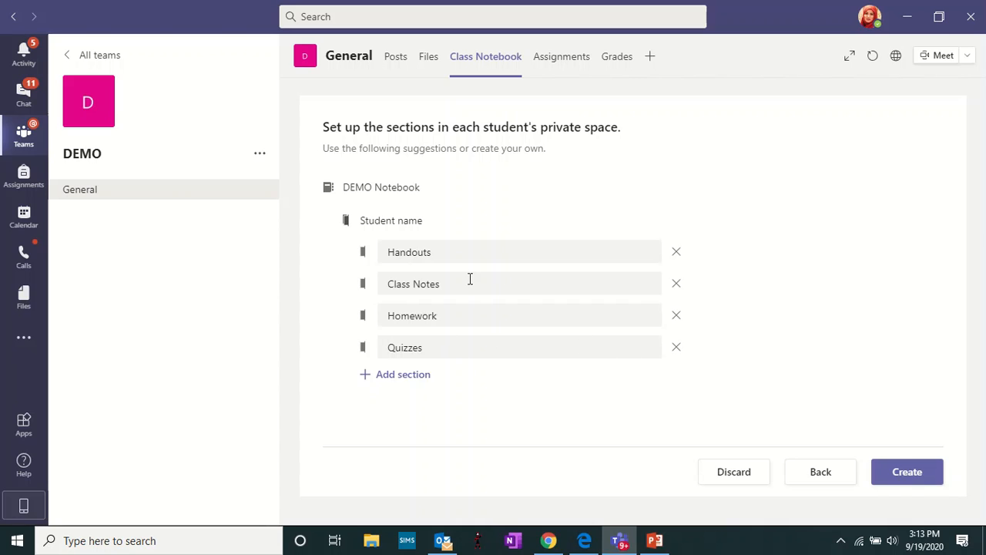
pyautogui.moveTo(678, 348)
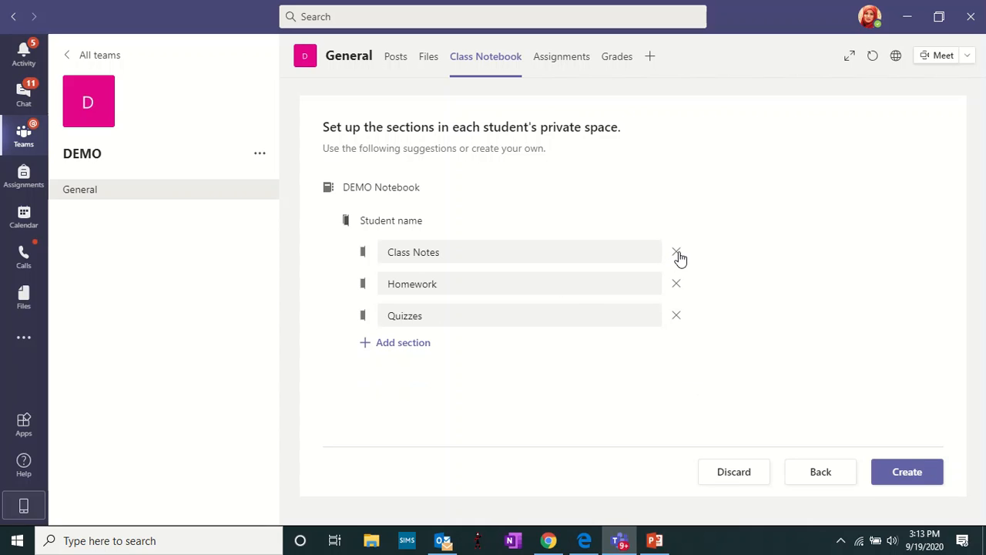
pyautogui.click(404, 342)
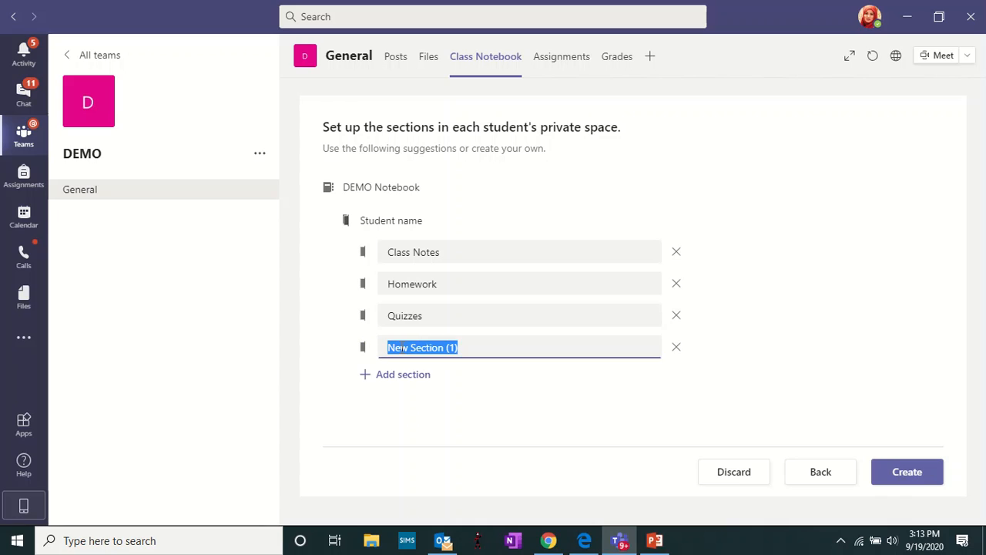
pyautogui.write('LAB')
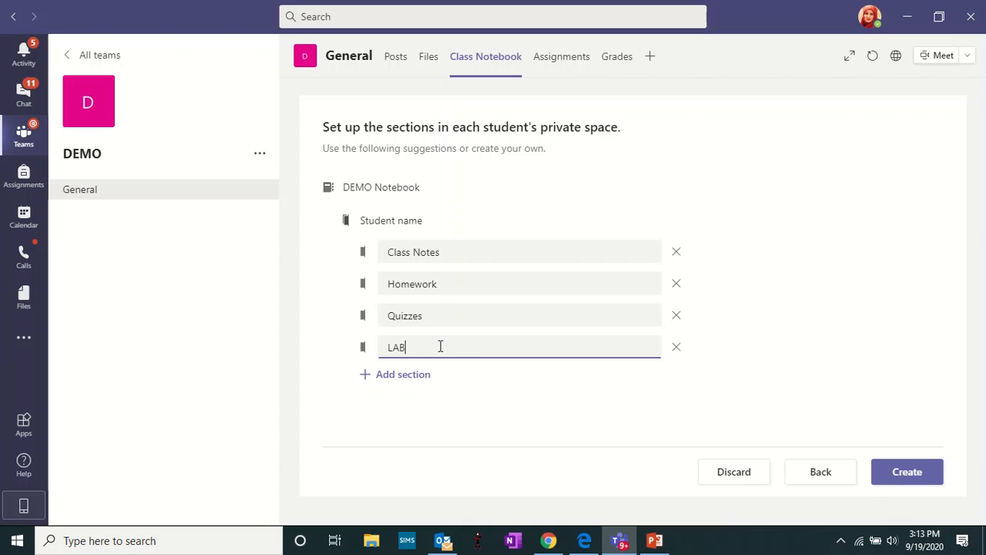
pyautogui.moveTo(404, 374)
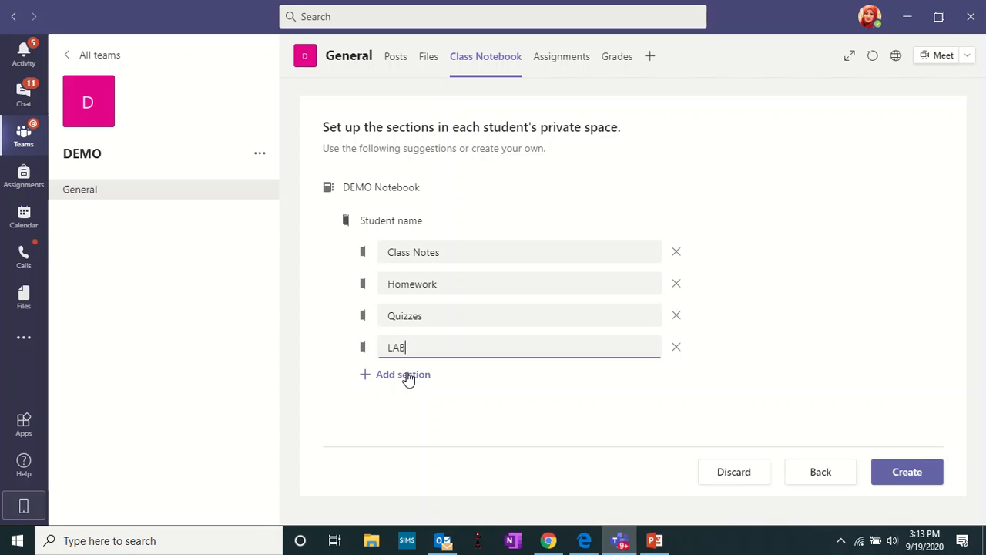
pyautogui.moveTo(413, 217)
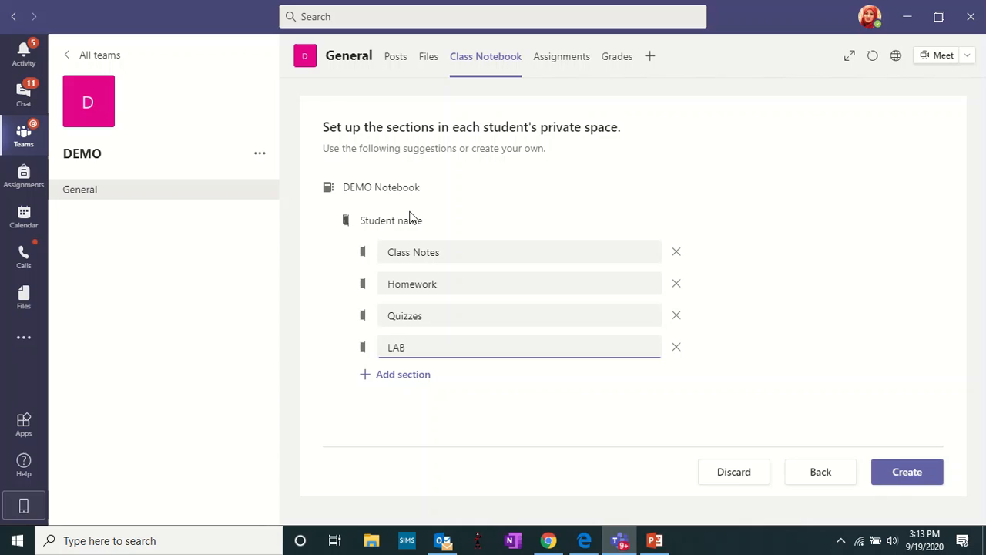
pyautogui.moveTo(400, 375)
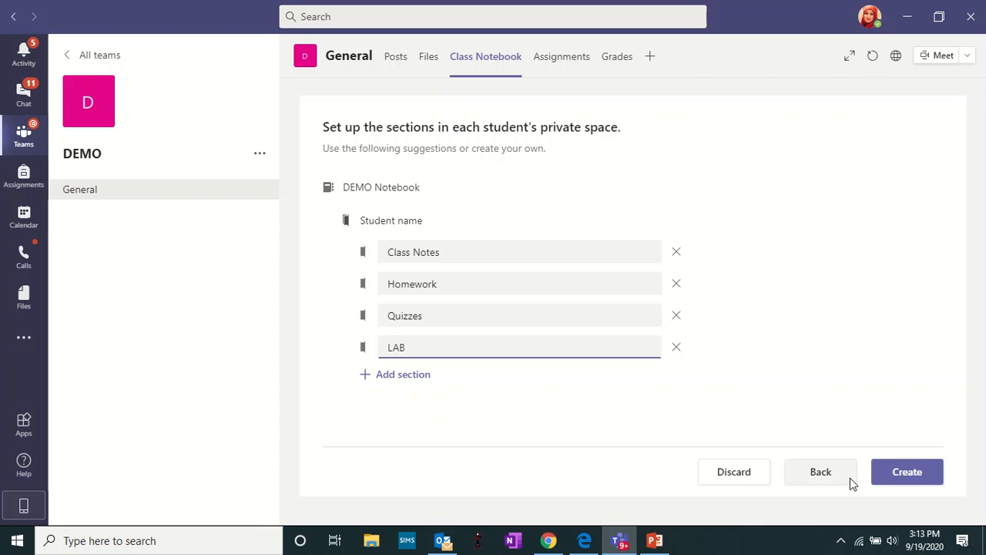
# - Create the DEMO class notebook and load its Welcome to Class Notebook page
pyautogui.click(906, 472)
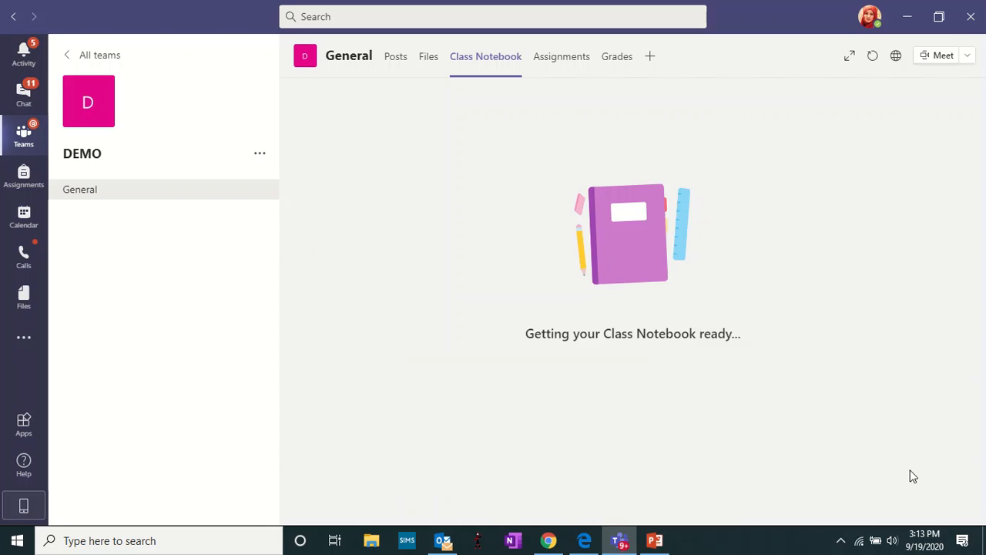
pyautogui.moveTo(859, 277)
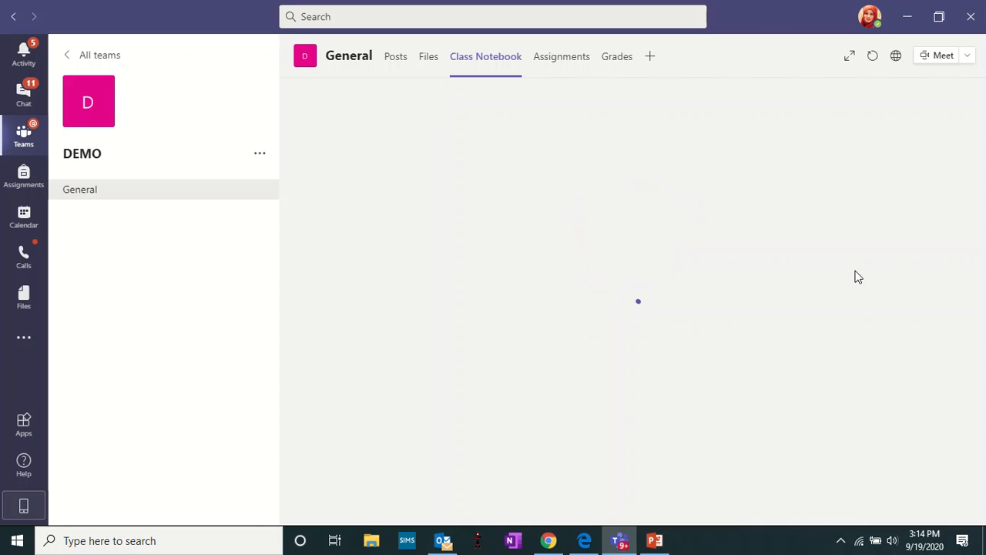
pyautogui.click(485, 55)
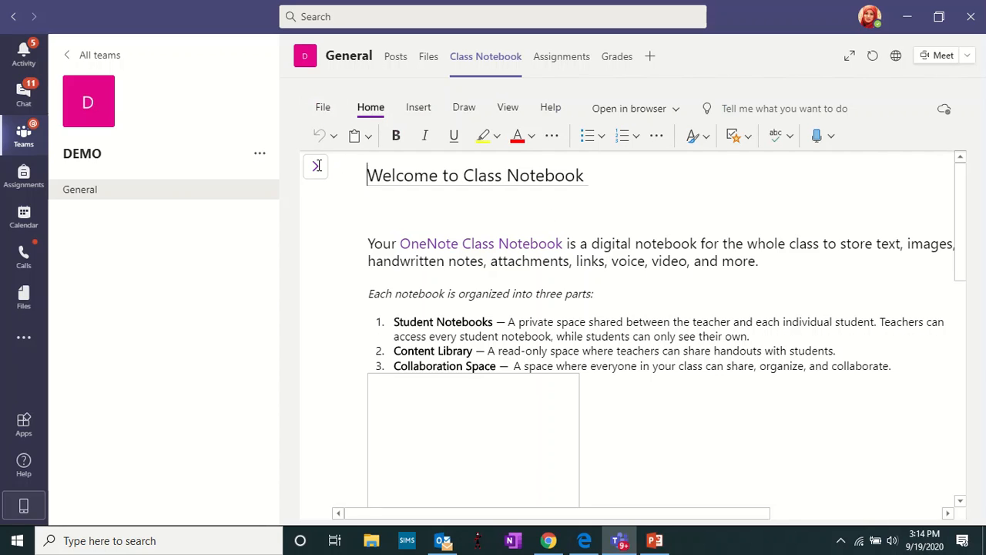
pyautogui.moveTo(314, 166)
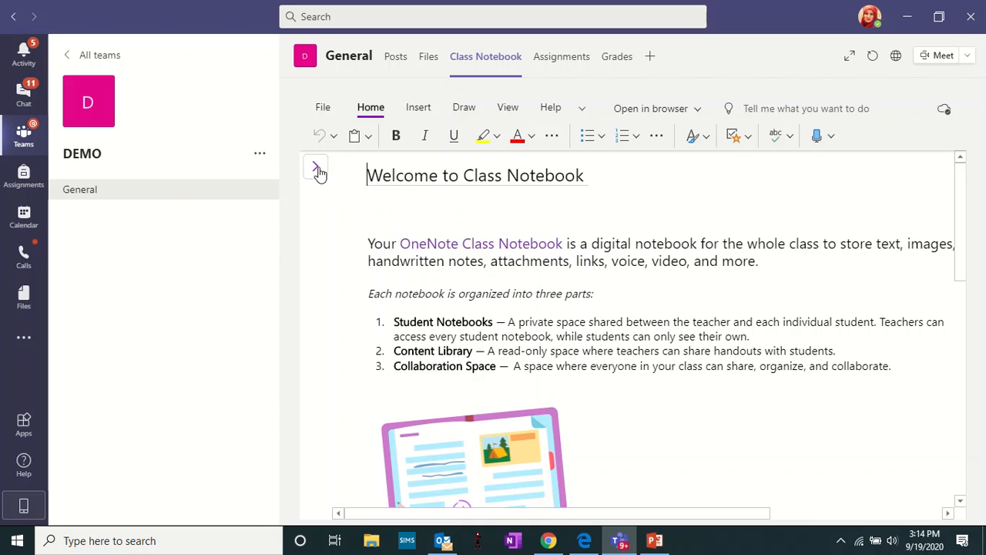
pyautogui.moveTo(316, 167)
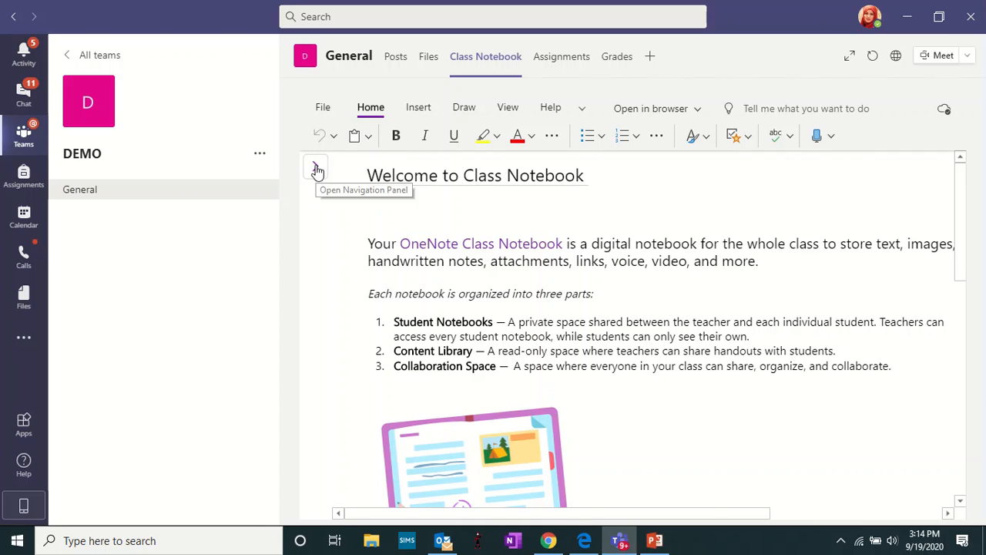
# - Show the DEMO Notebook's navigation listing Collaboration Space, Content Library and Teacher Only
pyautogui.click(314, 167)
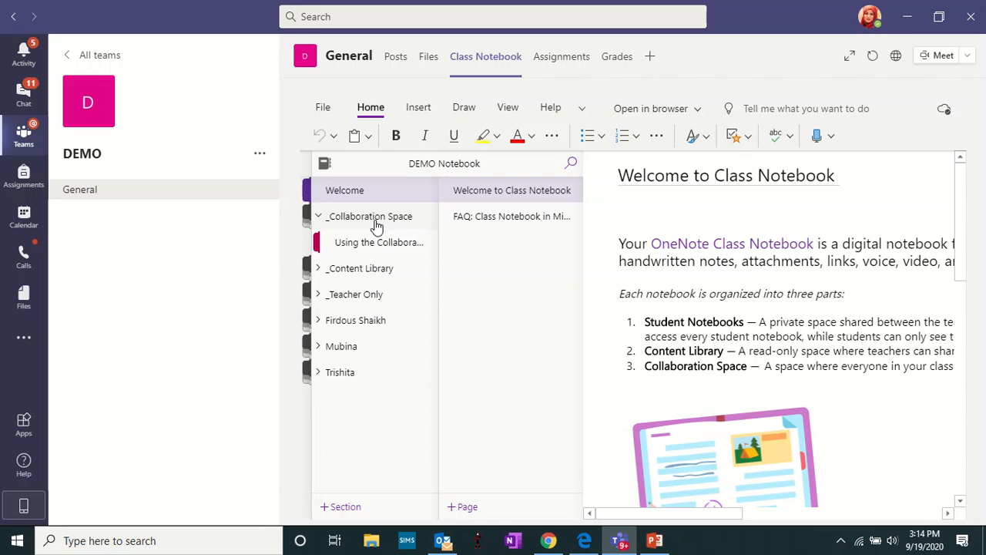
pyautogui.moveTo(398, 225)
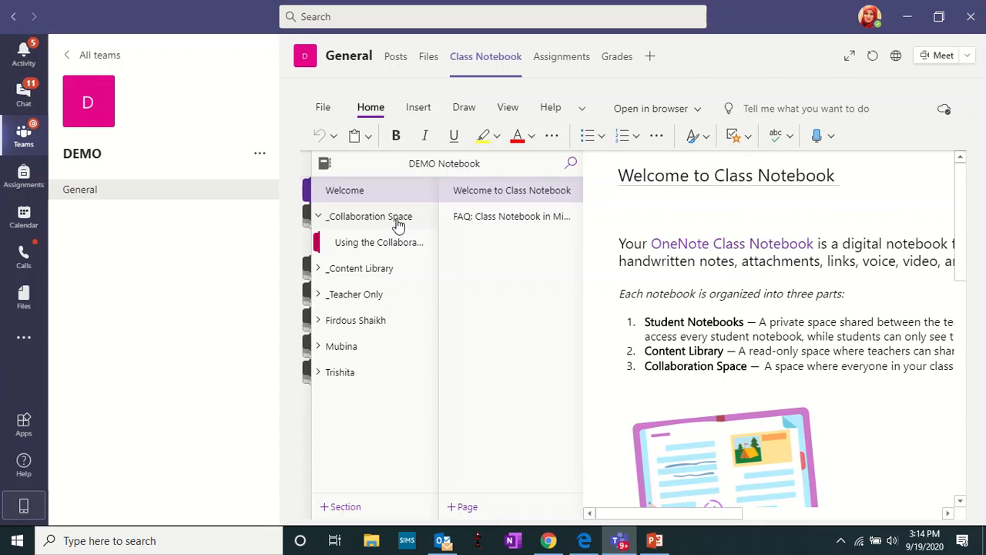
# - Open 'Using the Collaboration Space' and expand the Content Library and Teacher Only groups
pyautogui.click(379, 242)
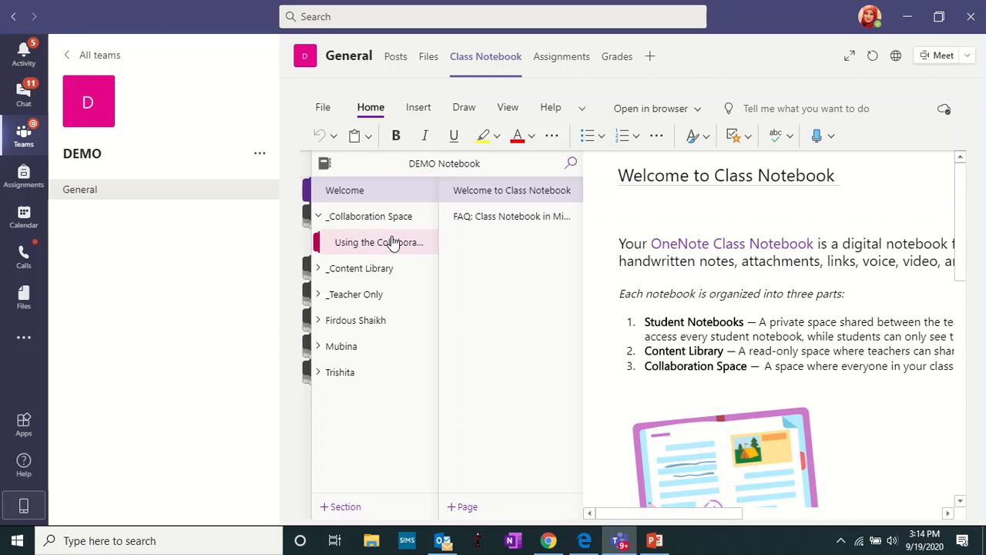
pyautogui.click(380, 242)
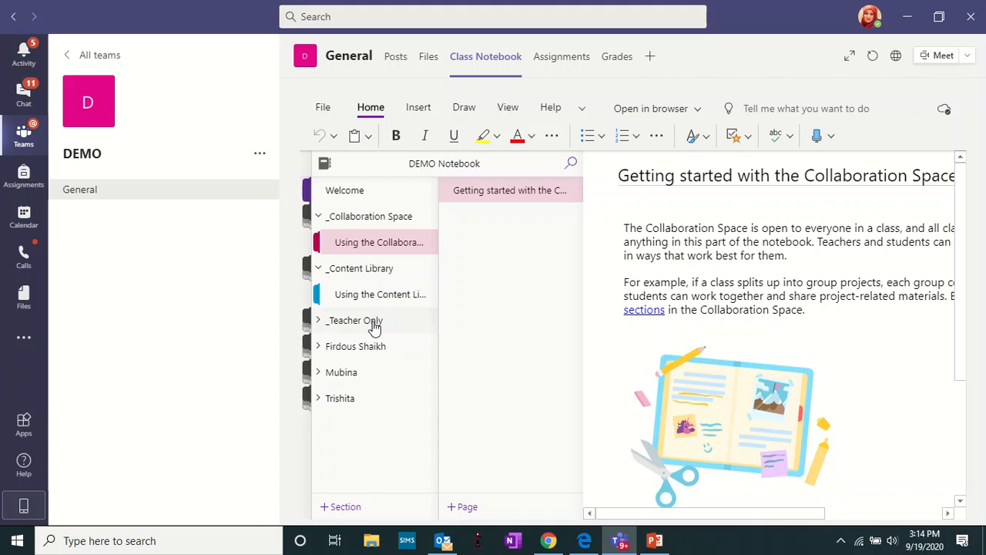
pyautogui.click(355, 319)
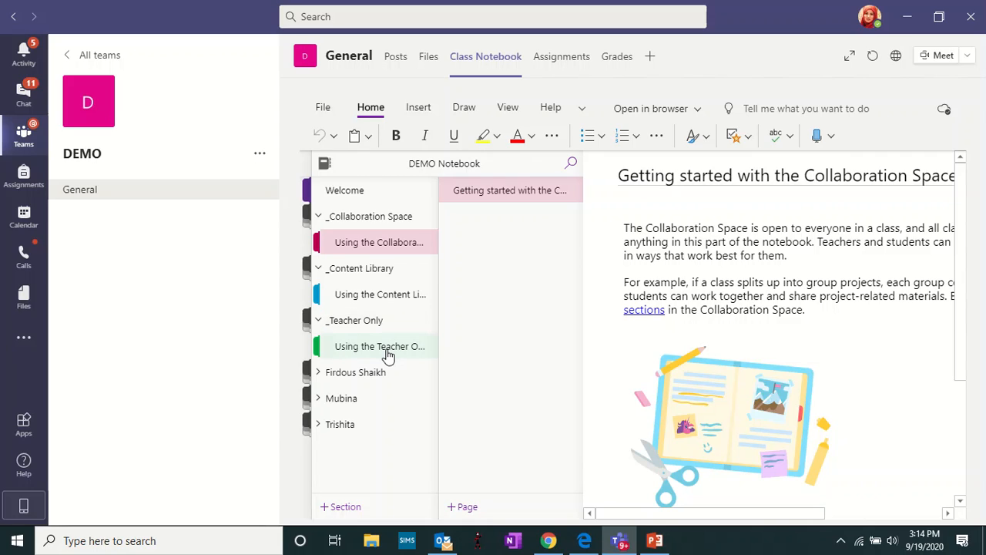
pyautogui.moveTo(376, 357)
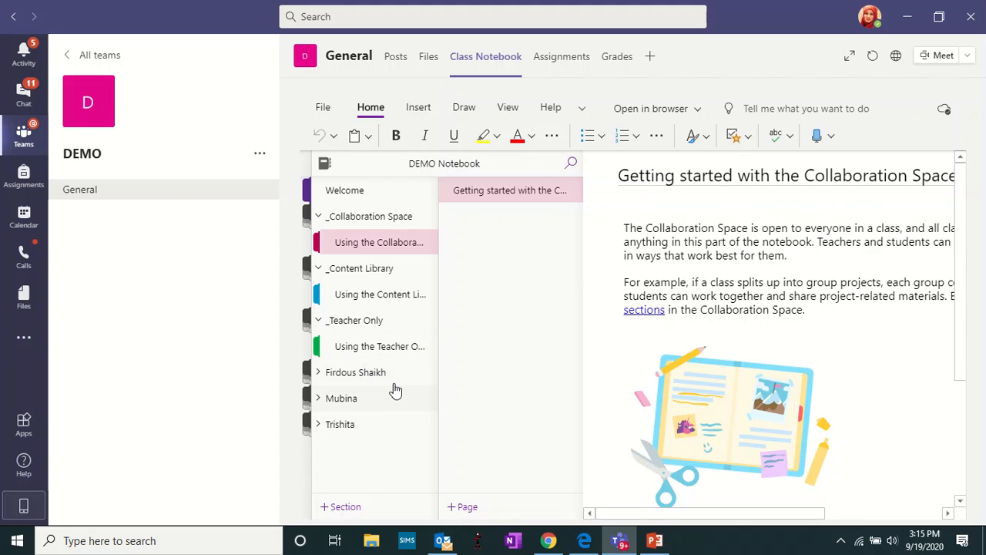
pyautogui.moveTo(362, 450)
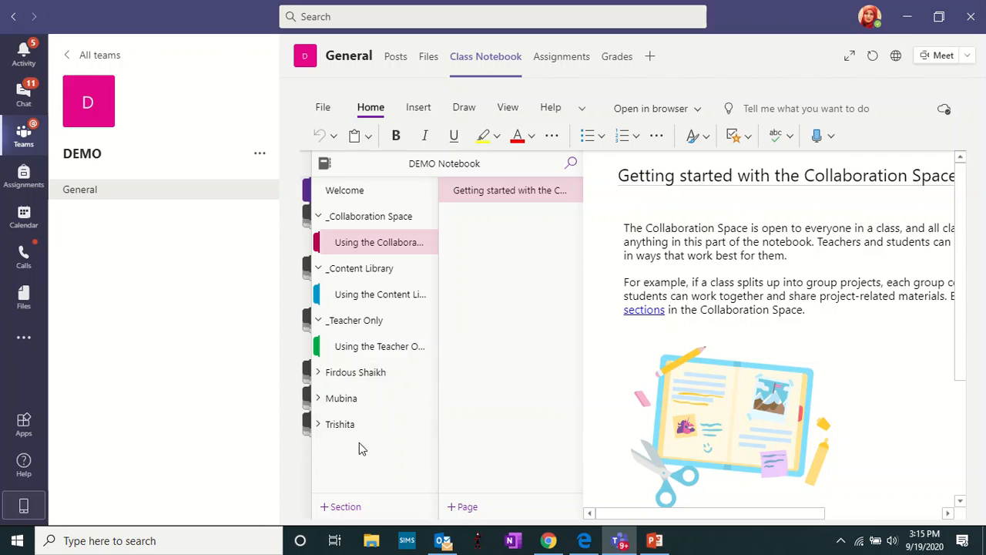
pyautogui.moveTo(345, 378)
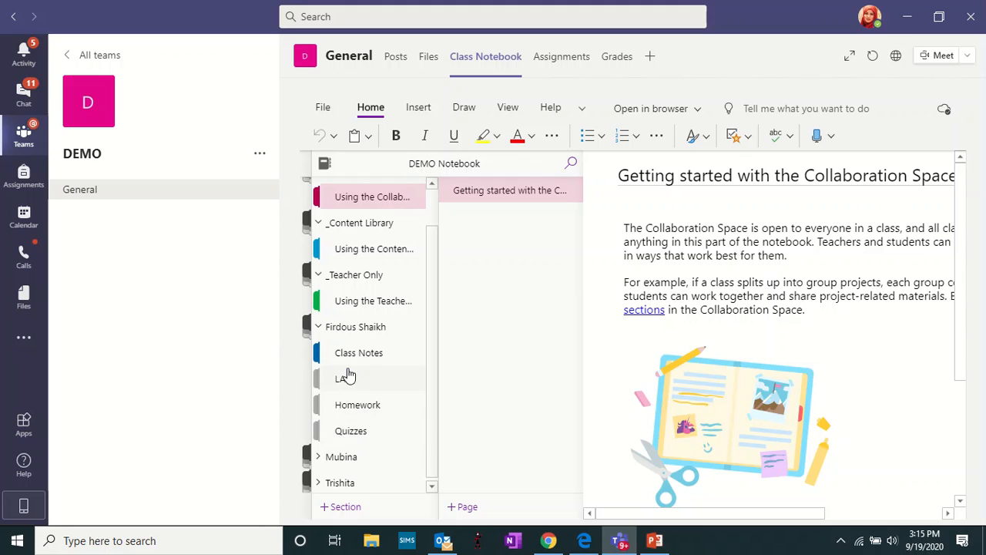
# - Expand the first student's sections and open the Getting Started with the Content Library page
pyautogui.click(357, 352)
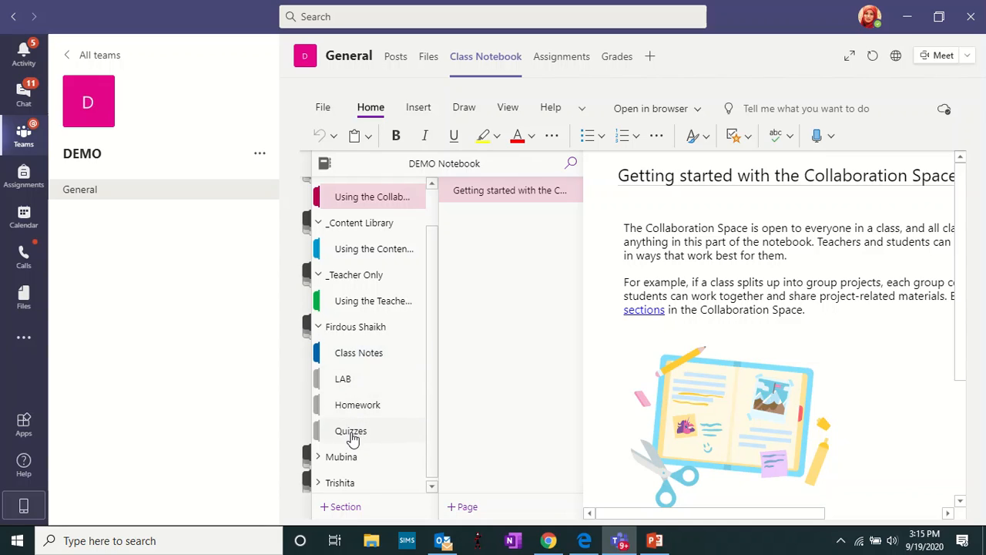
pyautogui.moveTo(434, 470)
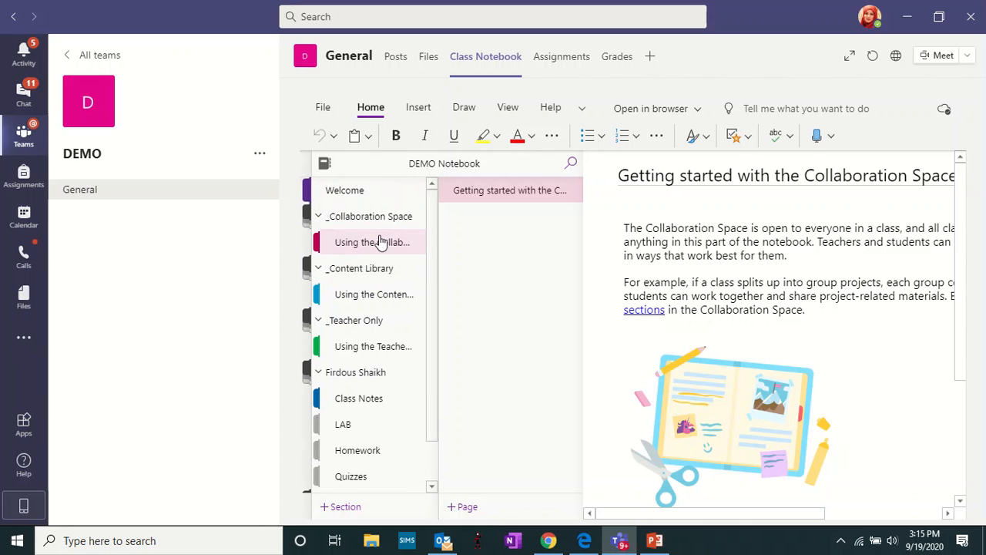
pyautogui.moveTo(356, 277)
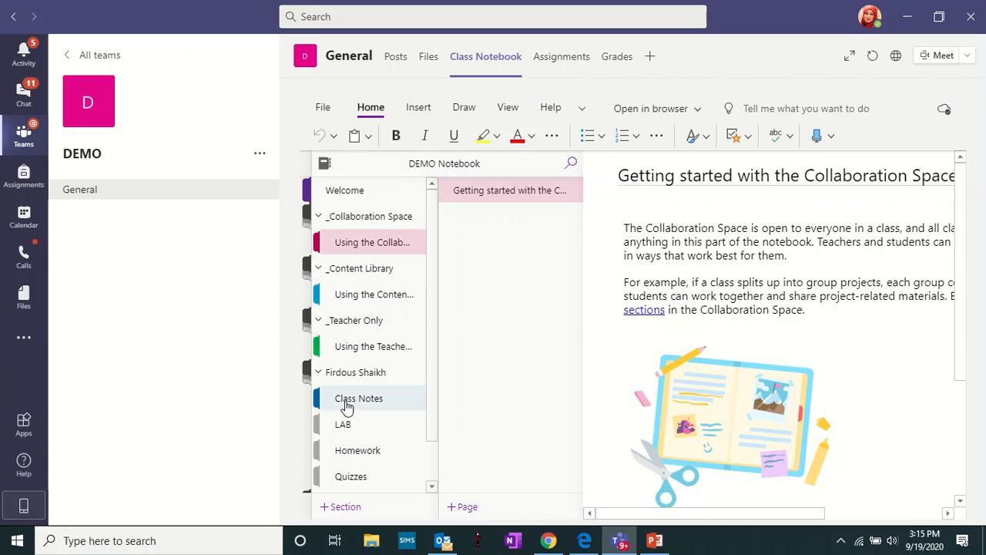
pyautogui.moveTo(431, 238)
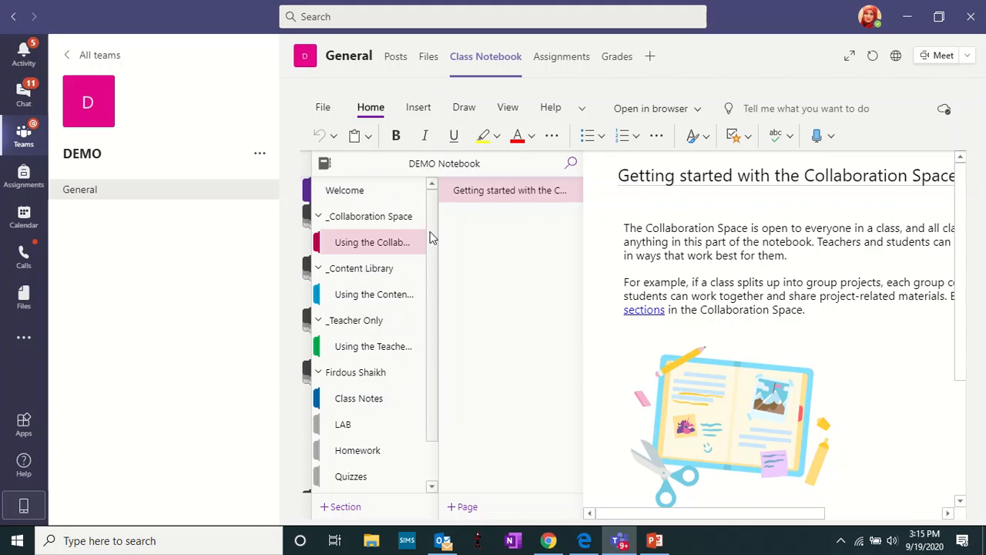
pyautogui.moveTo(450, 239)
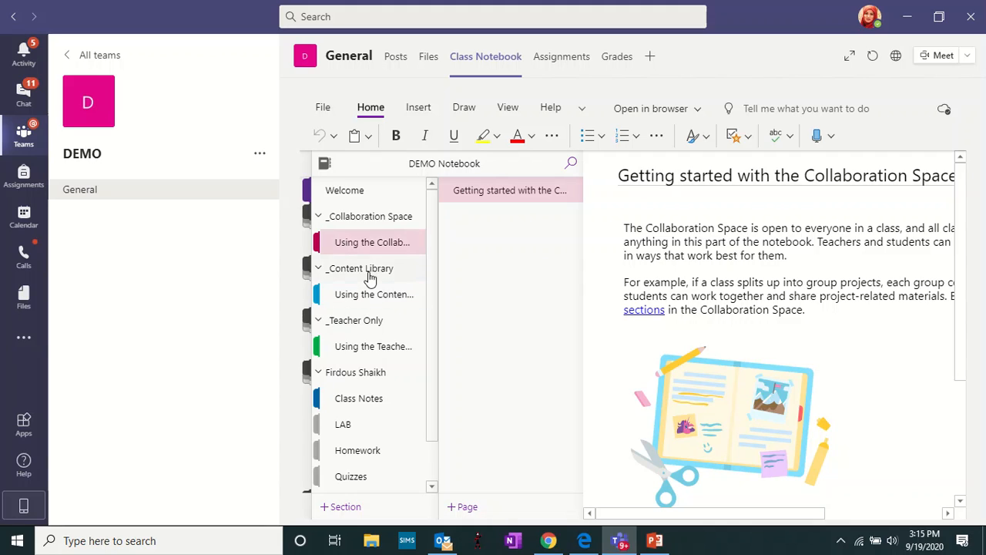
pyautogui.moveTo(351, 274)
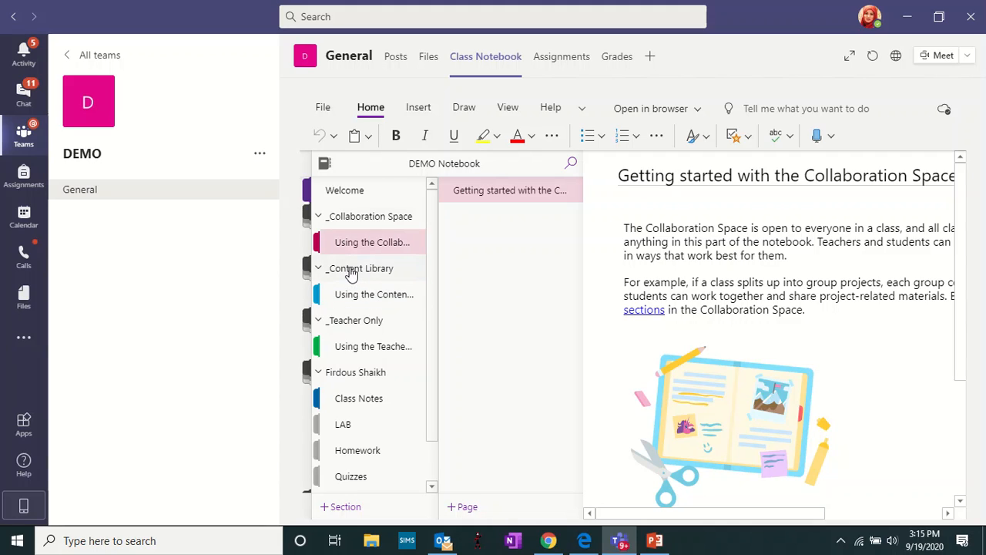
pyautogui.click(373, 293)
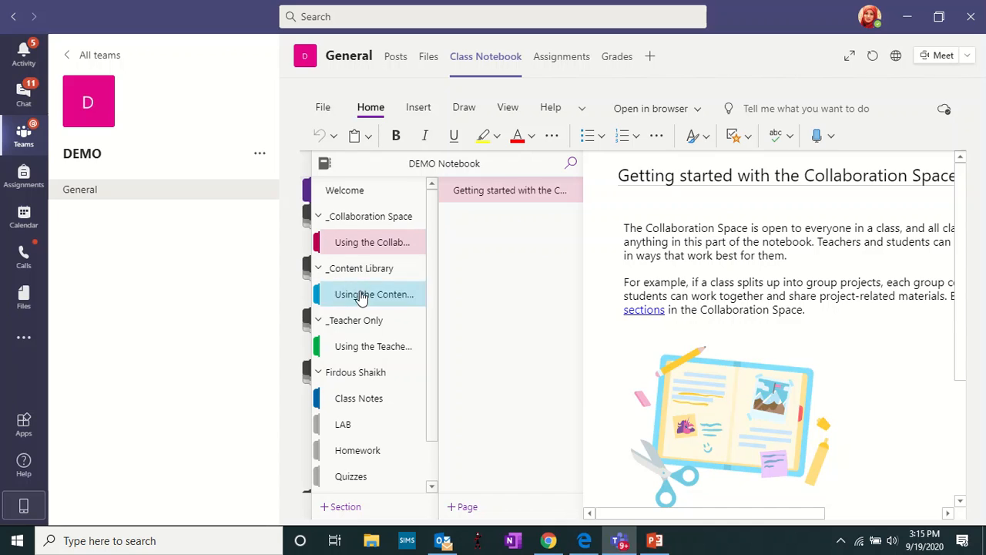
pyautogui.click(373, 293)
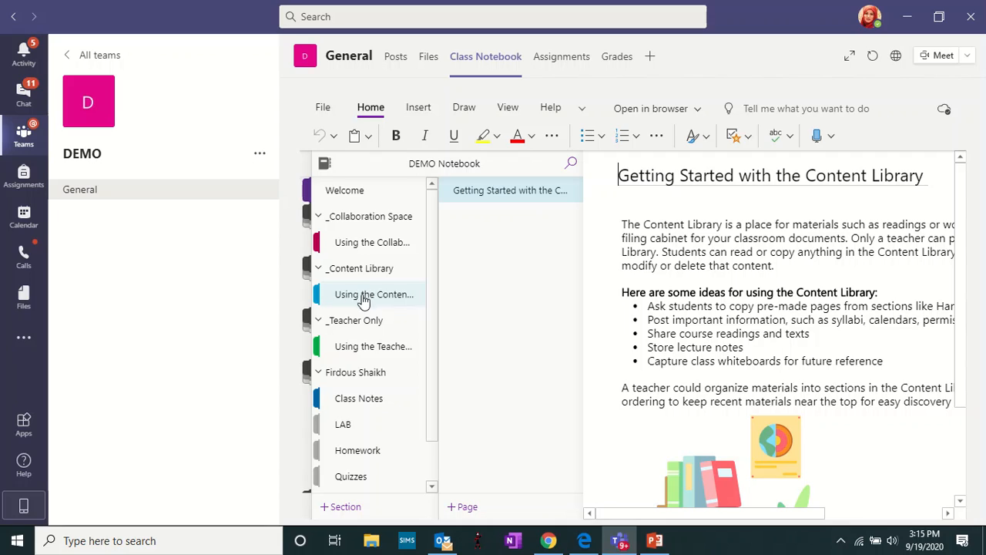
pyautogui.moveTo(361, 299)
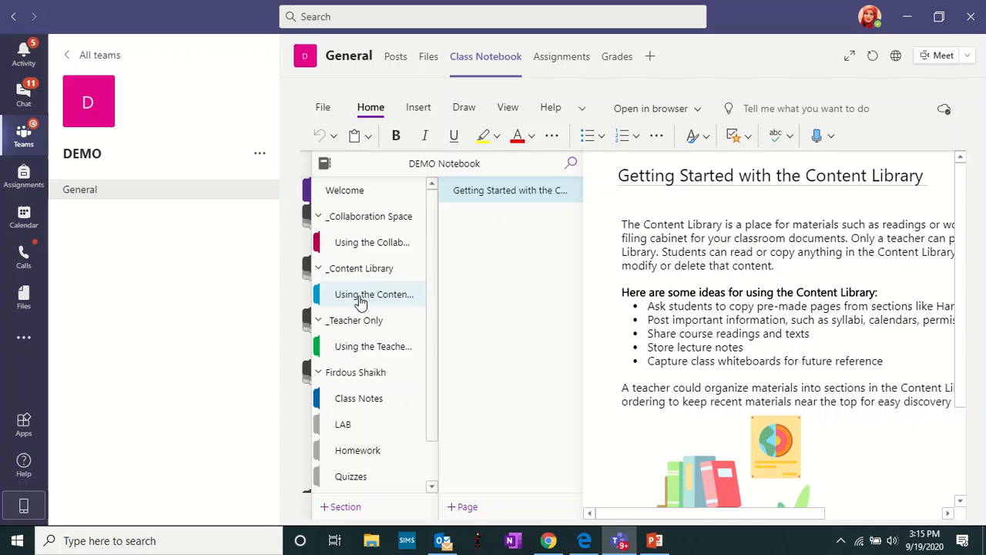
# - Rename the 'Using the Content Library' section to 'MS. WORD'
pyautogui.rightClick(373, 293)
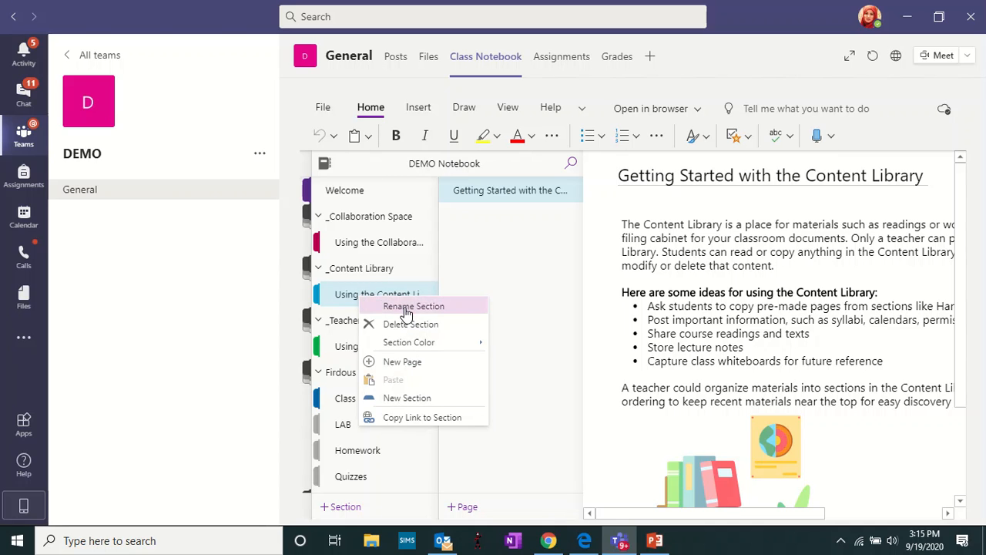
pyautogui.click(413, 305)
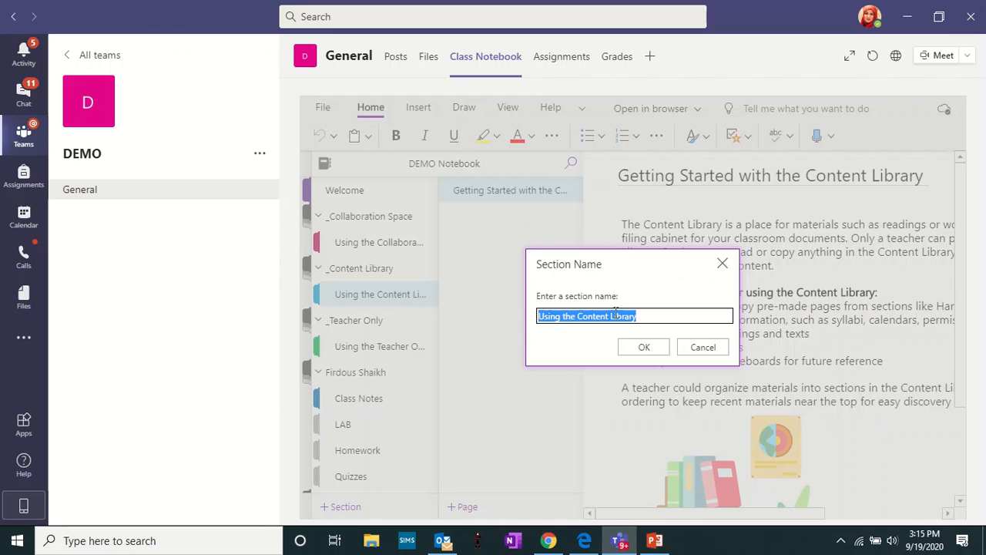
pyautogui.write('M')
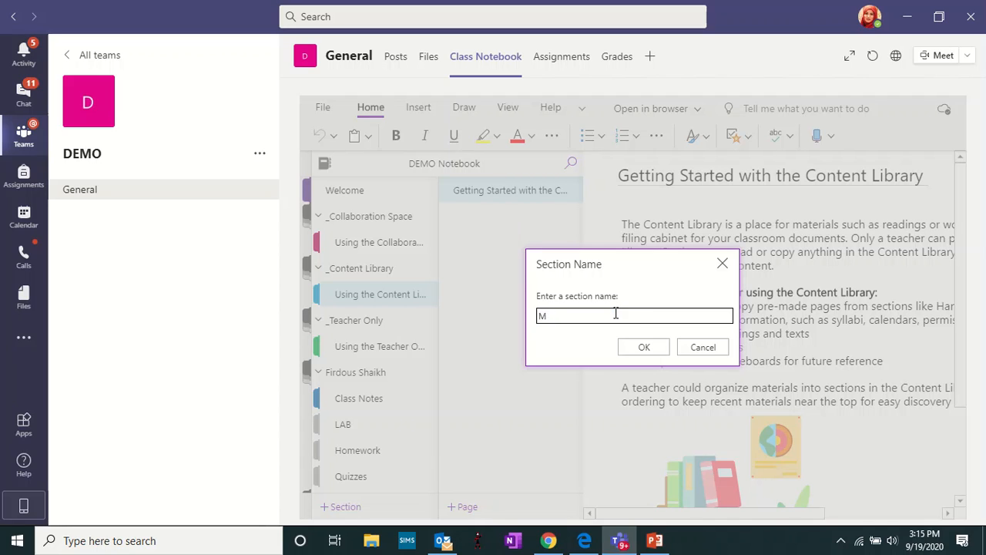
pyautogui.press('Backspace')
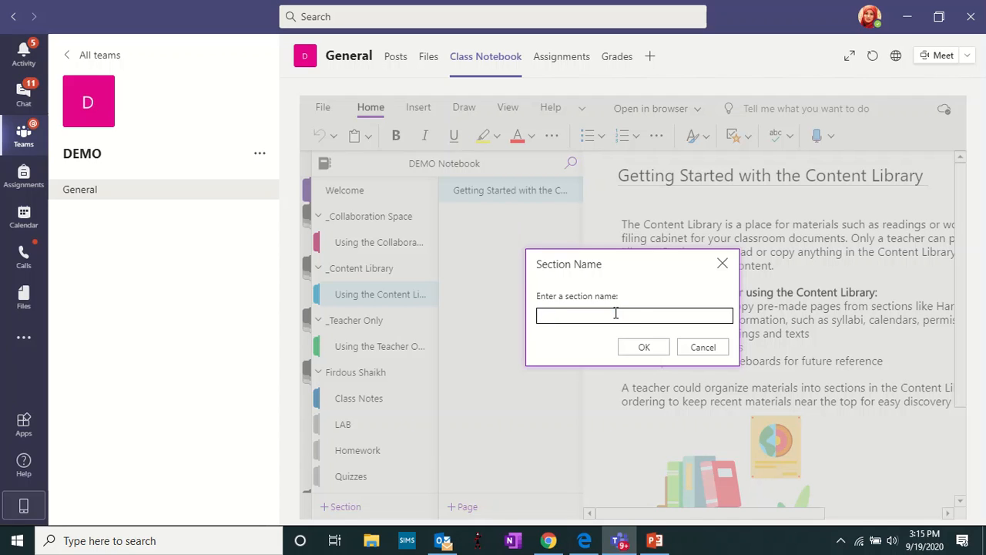
pyautogui.write('MS. WORD')
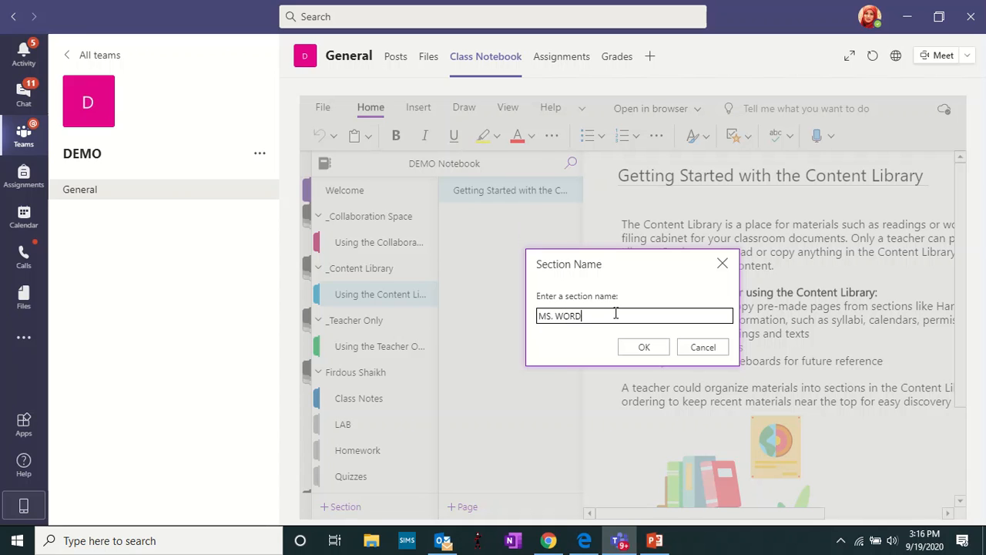
pyautogui.click(644, 347)
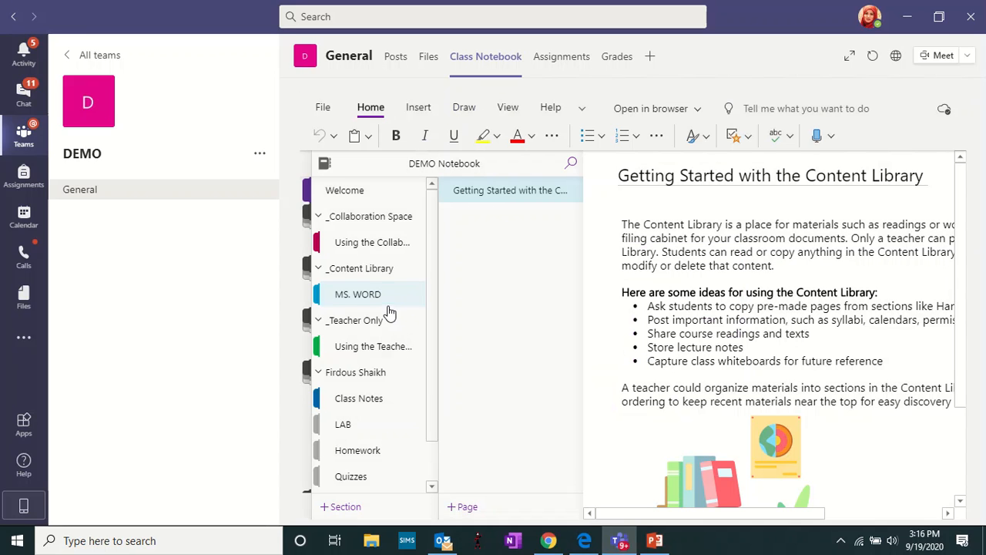
pyautogui.moveTo(370, 305)
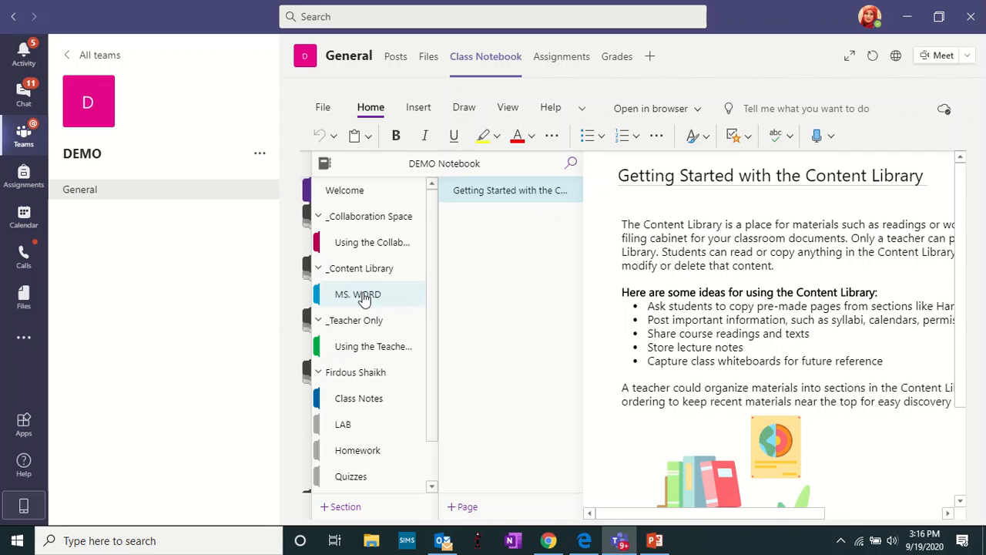
pyautogui.moveTo(378, 298)
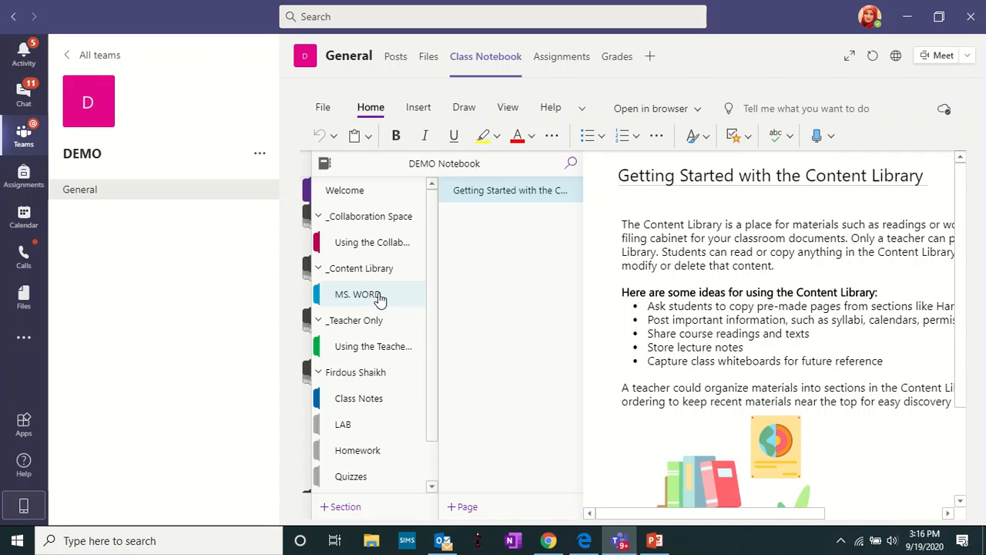
# - Retitle the MS. WORD page from 'Getting Started with the Content Library' to 'CHANGING FONTS'
pyautogui.click(357, 293)
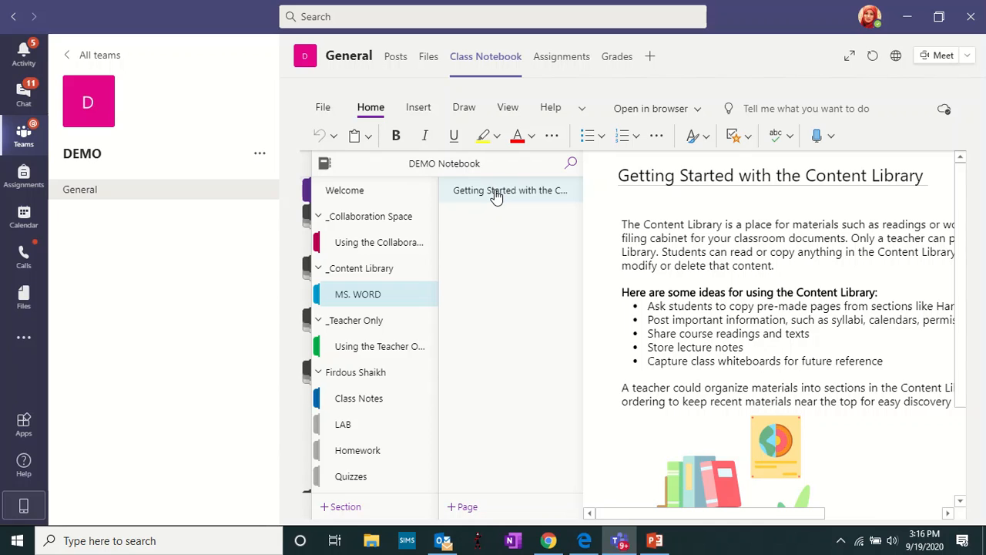
pyautogui.moveTo(709, 256)
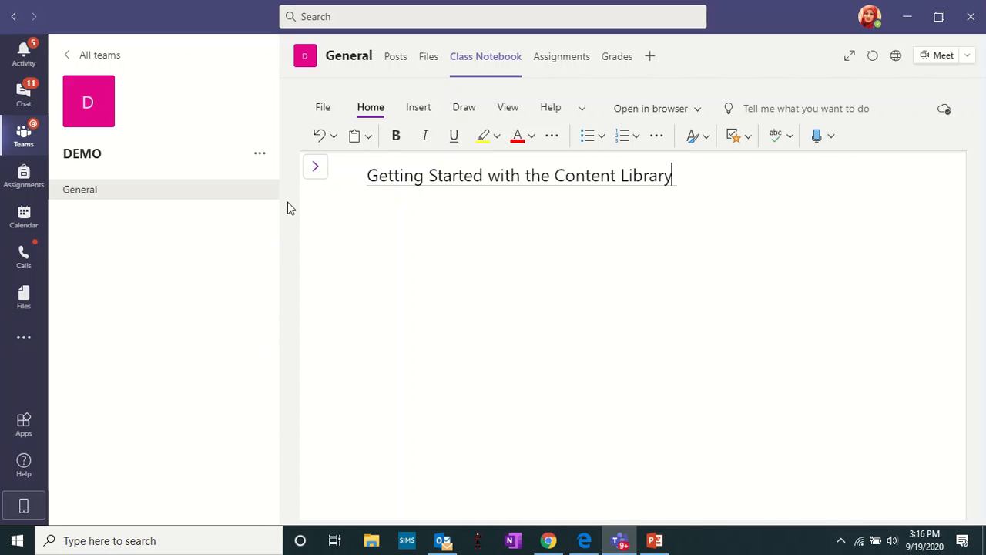
pyautogui.click(314, 166)
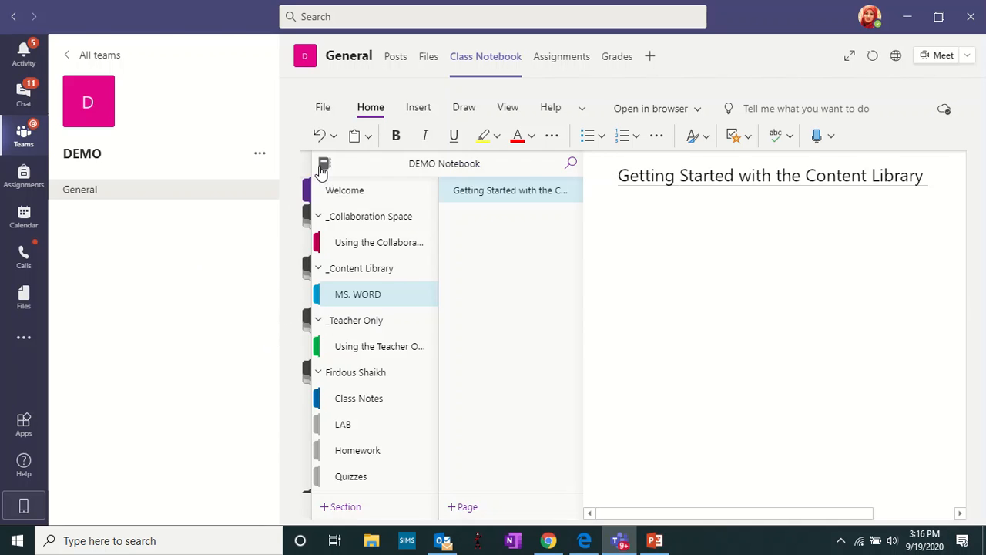
pyautogui.moveTo(927, 183)
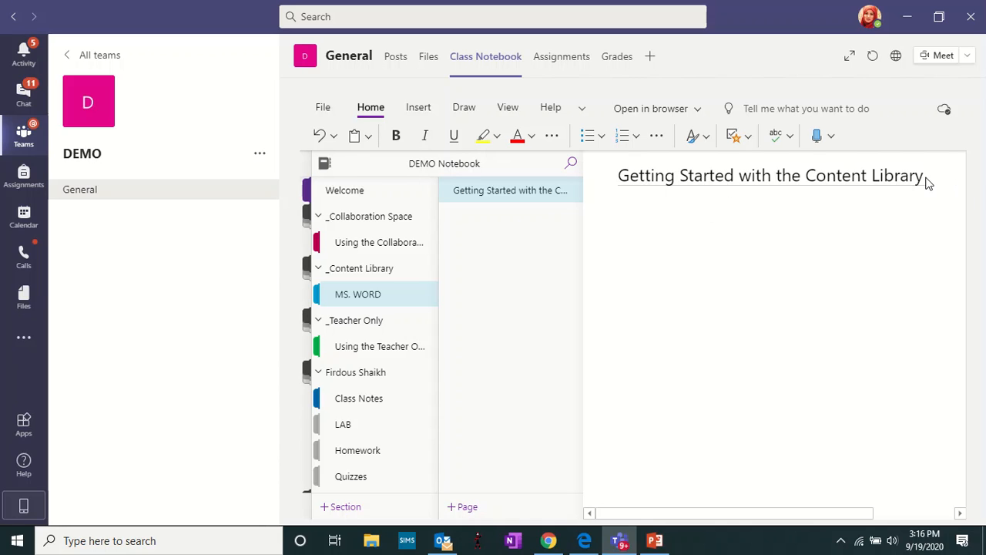
pyautogui.click(324, 163)
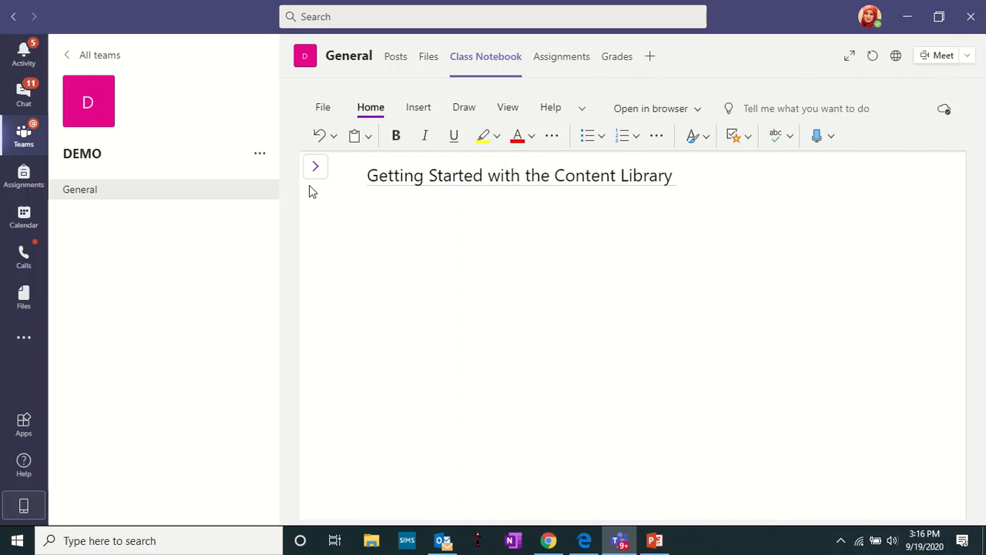
pyautogui.click(314, 166)
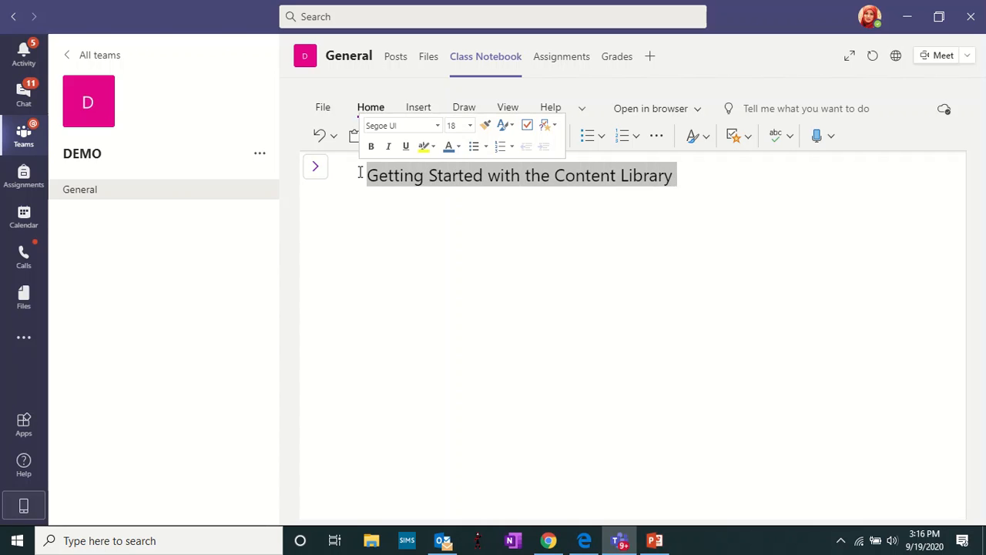
pyautogui.write('CHANGING')
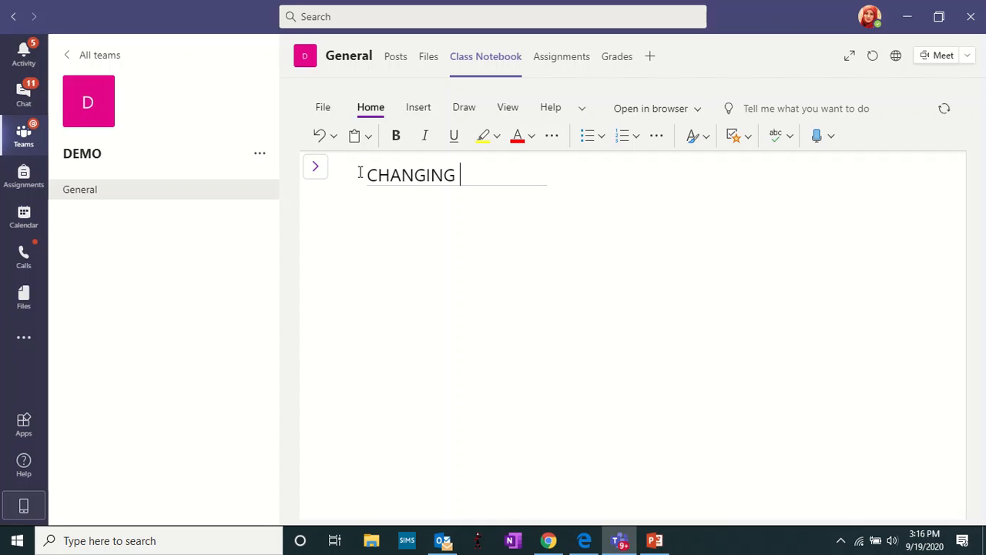
pyautogui.write('FONTS')
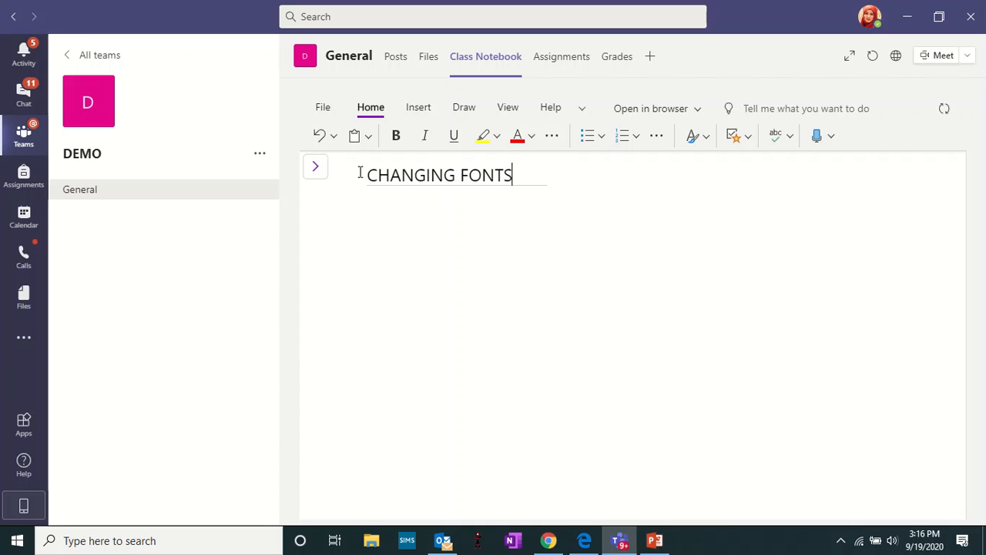
pyautogui.click(315, 166)
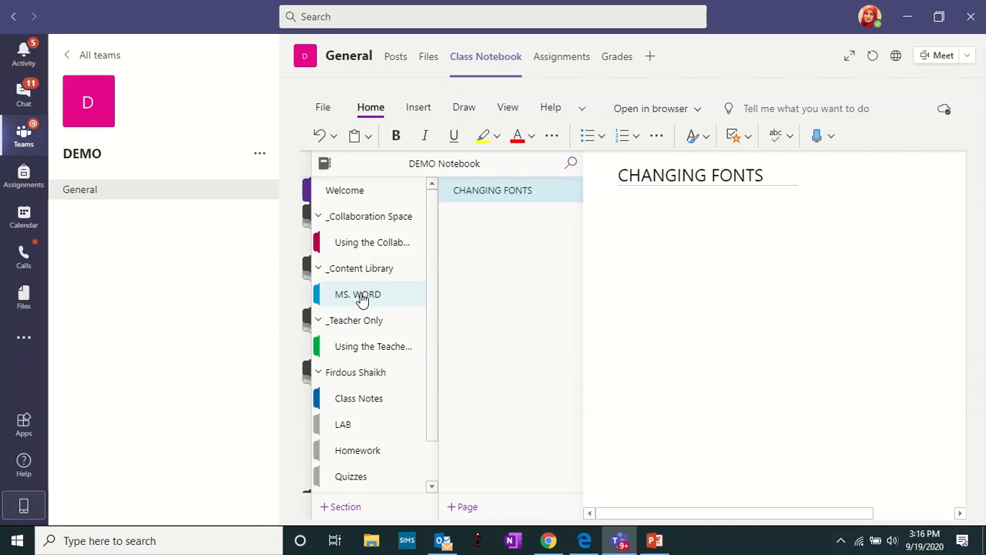
# - Add two pages to MS. WORD, then permanently delete both Untitled Pages leaving only CHANGING FONTS
pyautogui.click(357, 293)
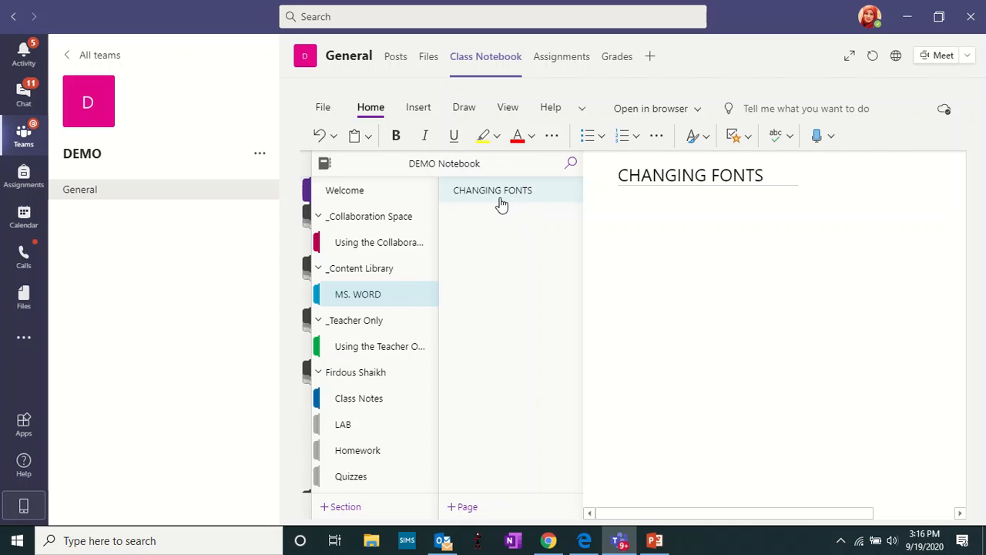
pyautogui.moveTo(502, 197)
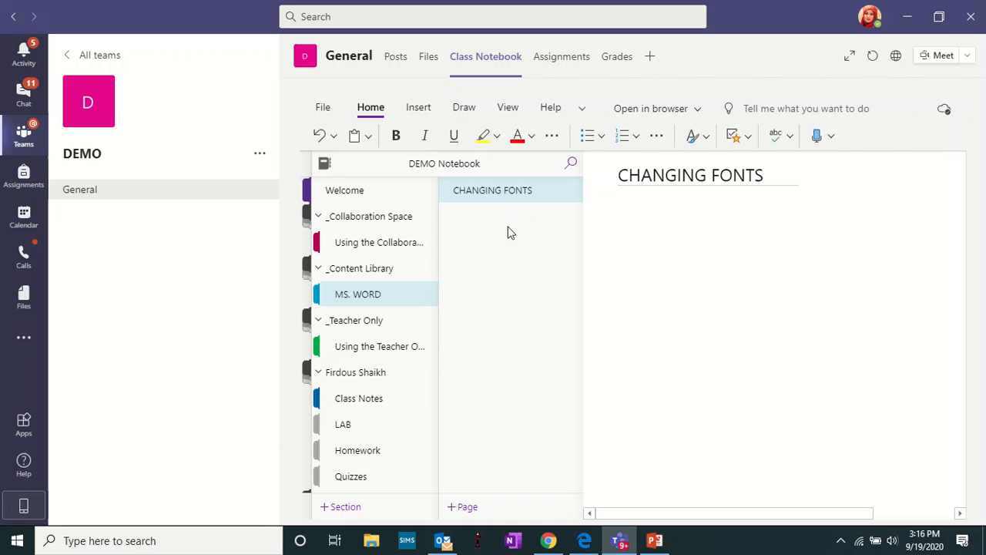
pyautogui.moveTo(462, 506)
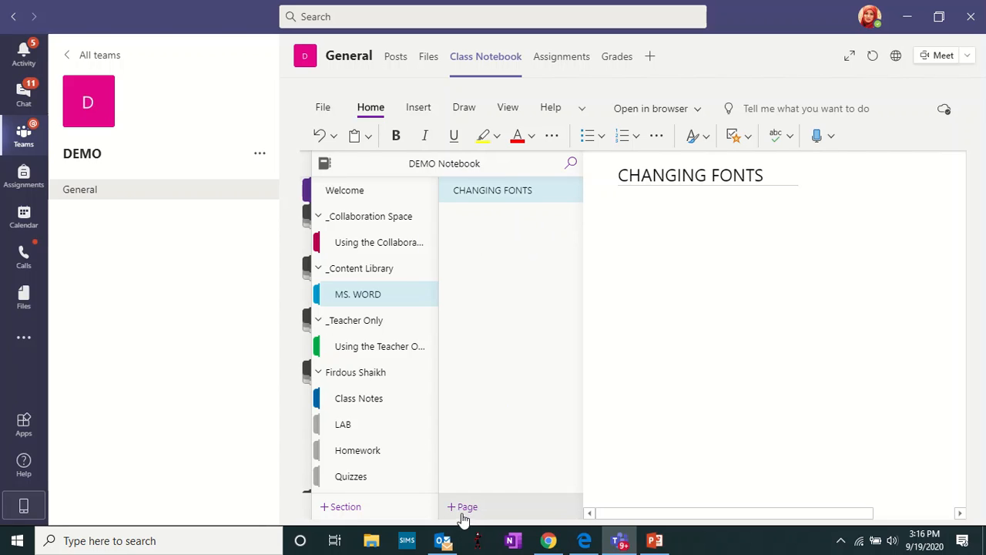
pyautogui.click(463, 505)
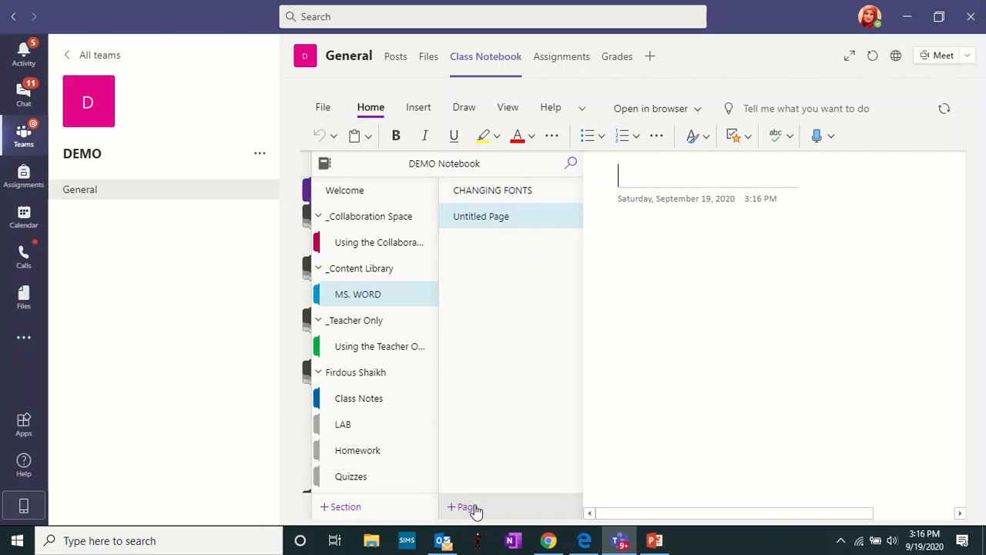
pyautogui.click(462, 506)
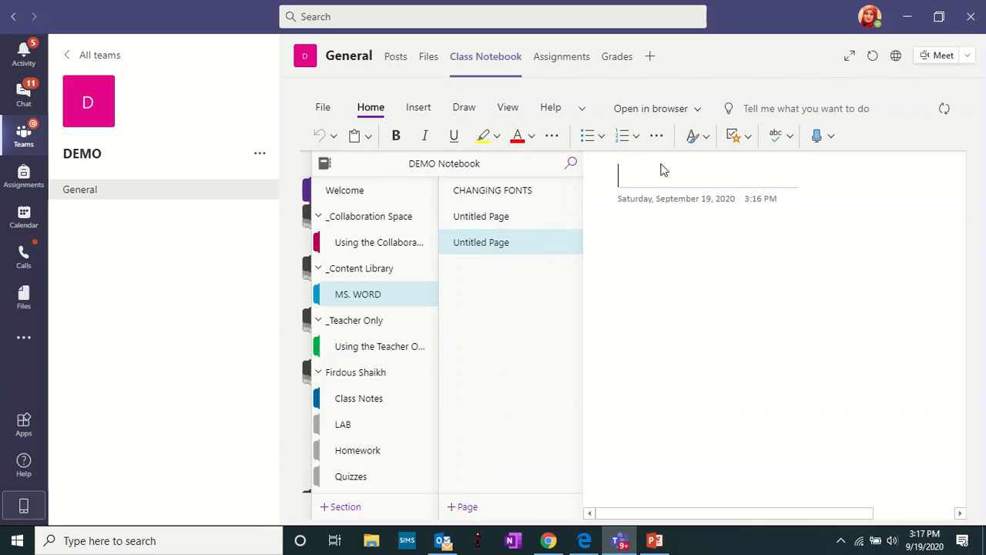
pyautogui.moveTo(527, 253)
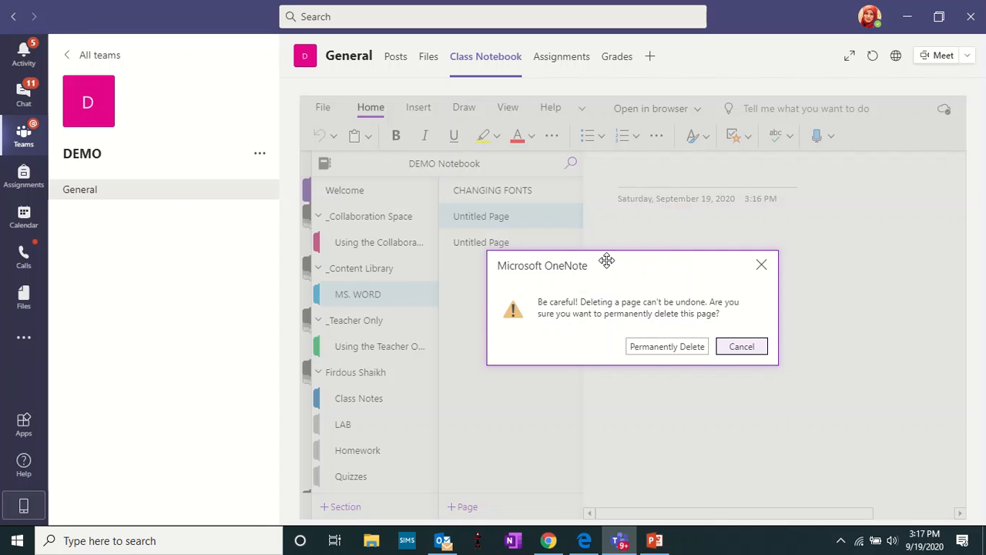
pyautogui.click(666, 345)
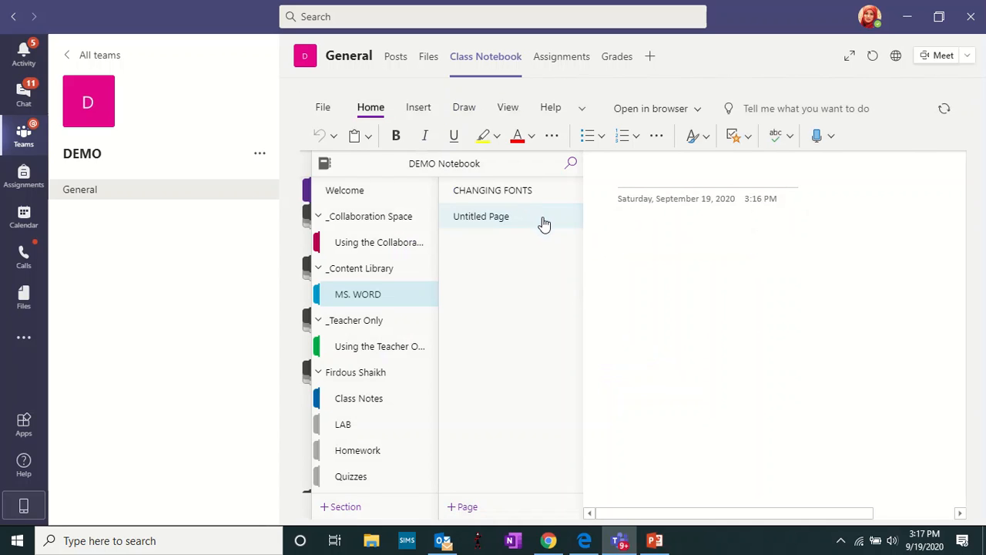
pyautogui.rightClick(481, 216)
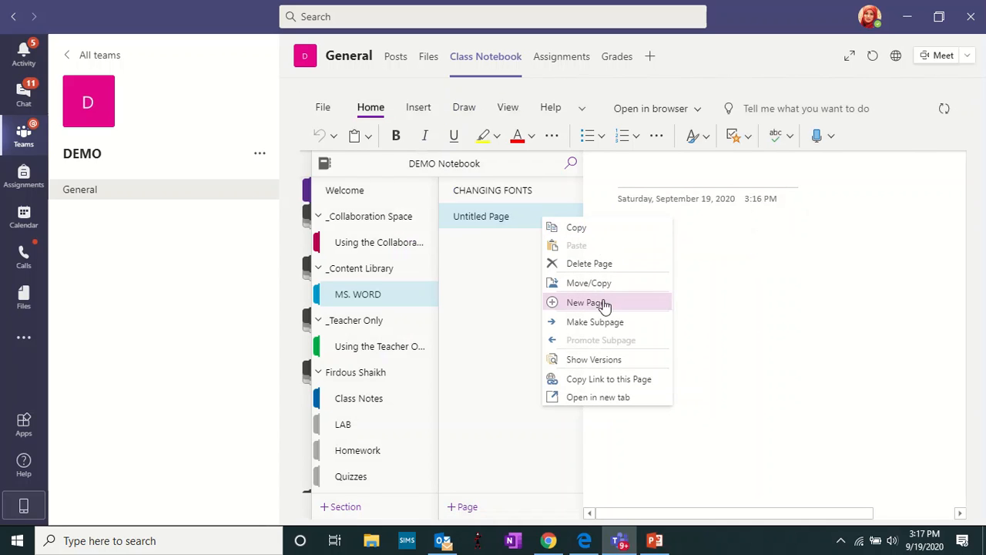
pyautogui.click(589, 262)
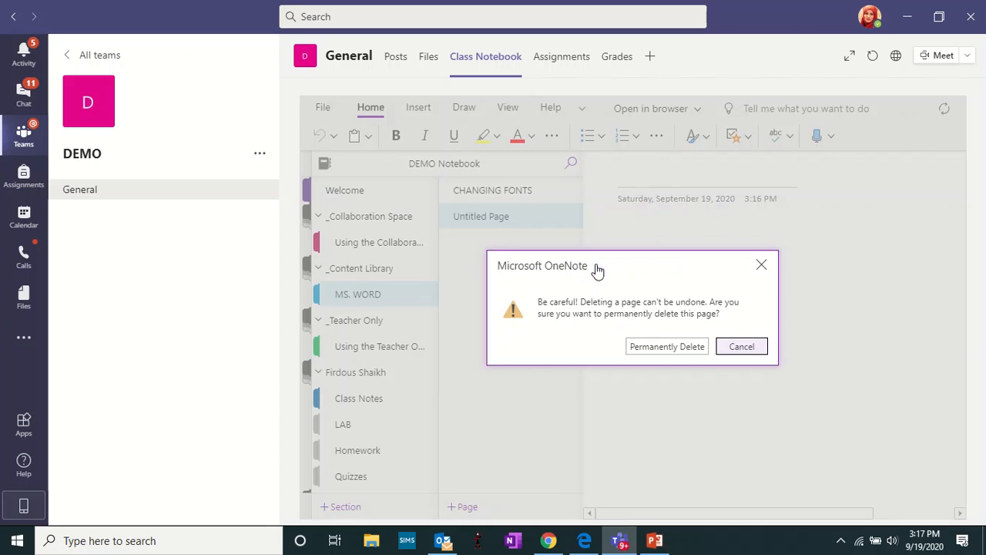
pyautogui.click(666, 345)
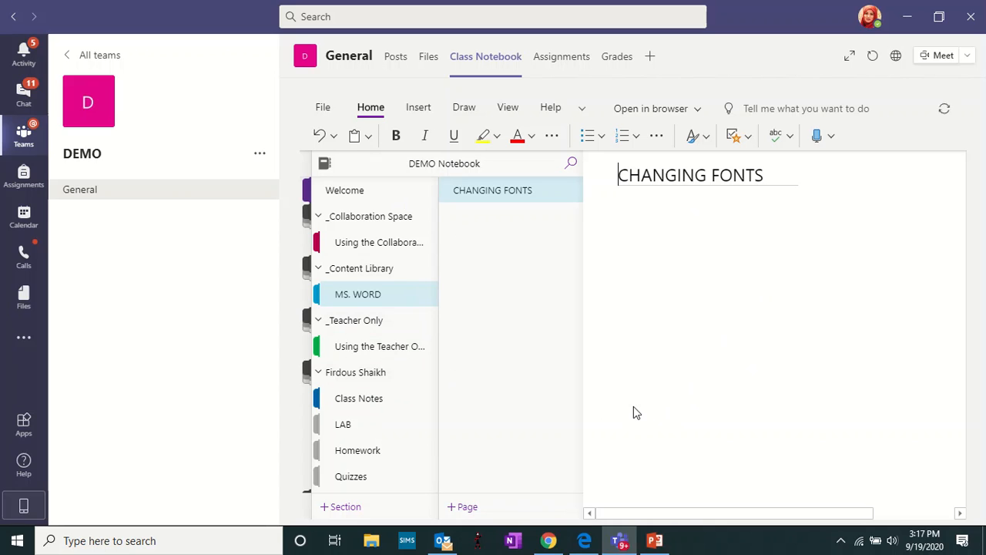
# - Return to the list of all teams
pyautogui.click(23, 136)
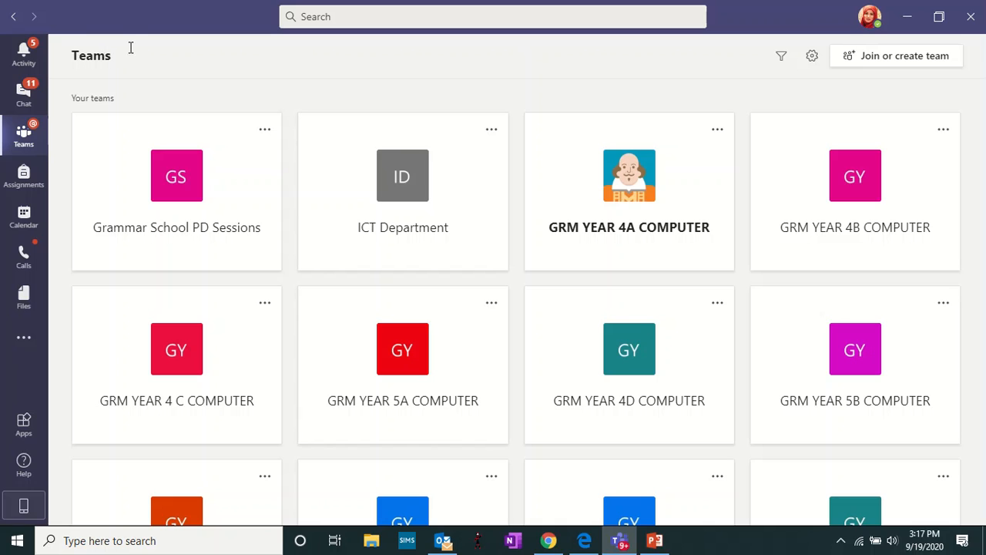
# - Open the GRM YEAR 4A COMPUTER class notebook and view KEEPING GAMES FUN AND FRIENDLY under DIGITAL LITERACY
pyautogui.click(629, 175)
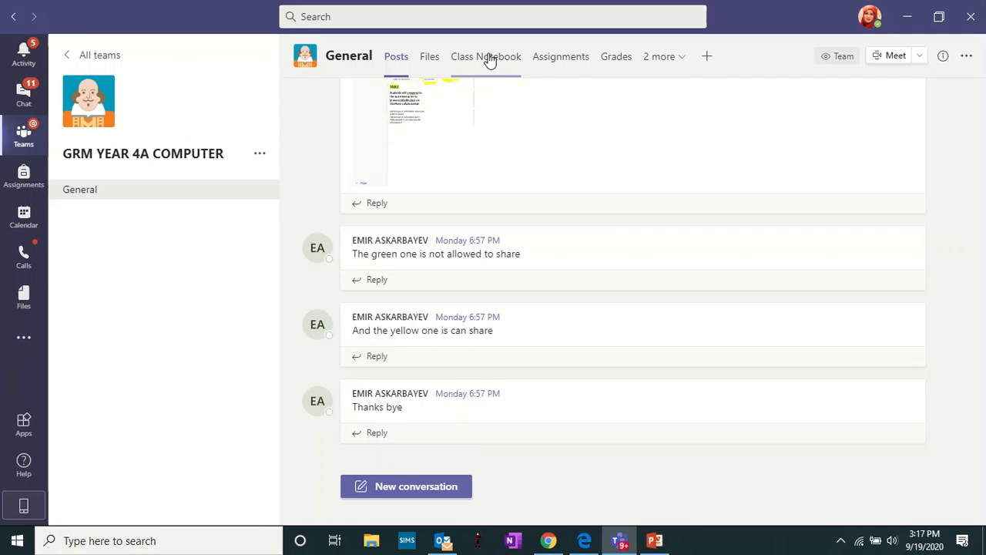
pyautogui.click(486, 55)
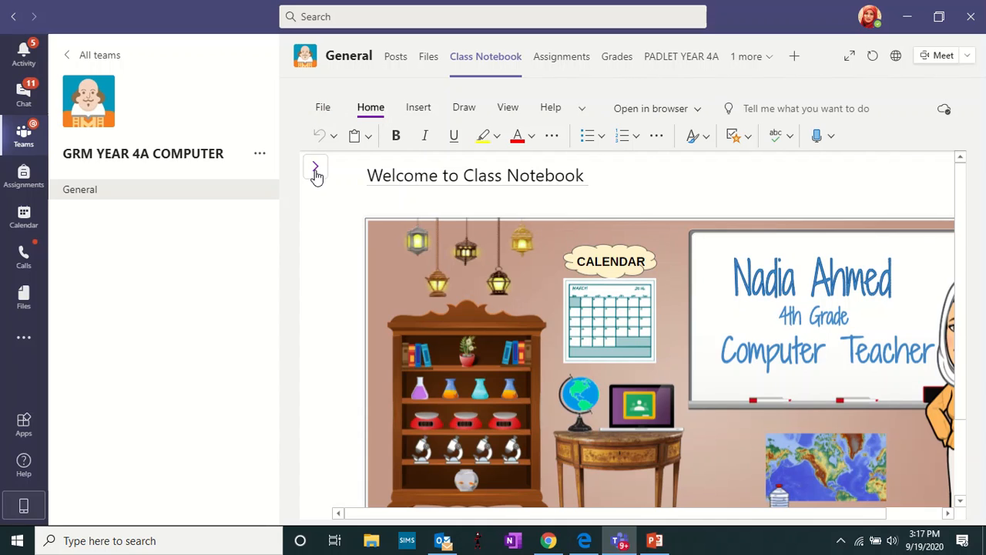
pyautogui.click(315, 167)
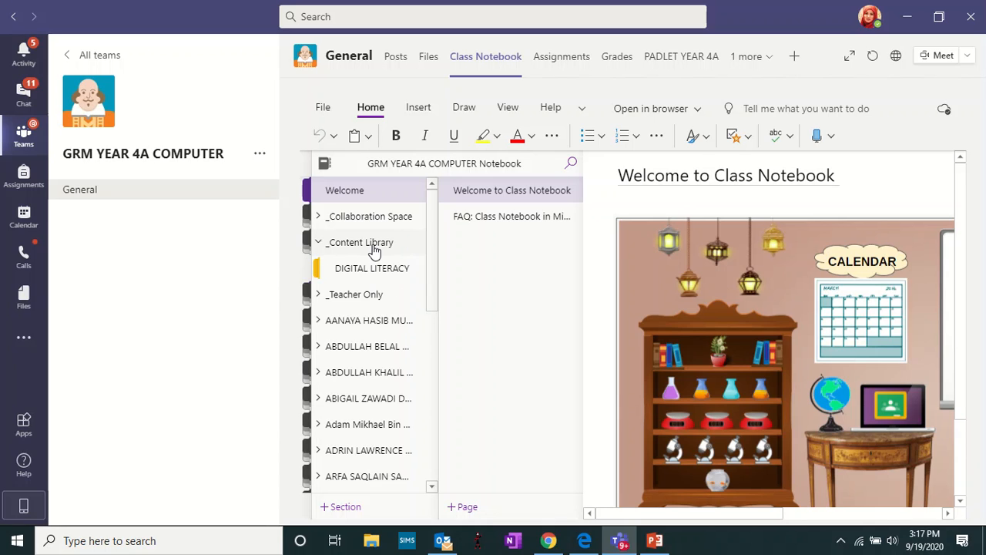
pyautogui.click(373, 269)
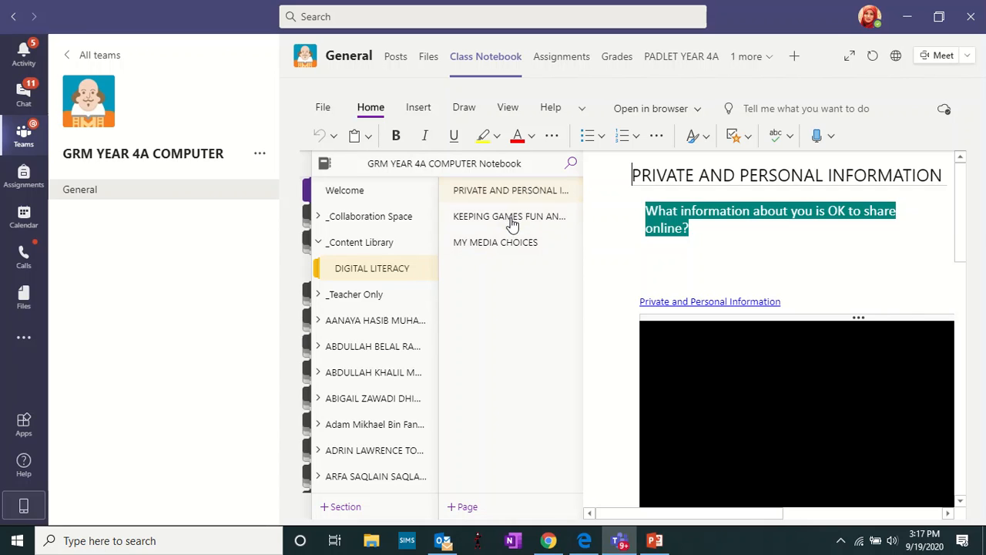
pyautogui.click(509, 216)
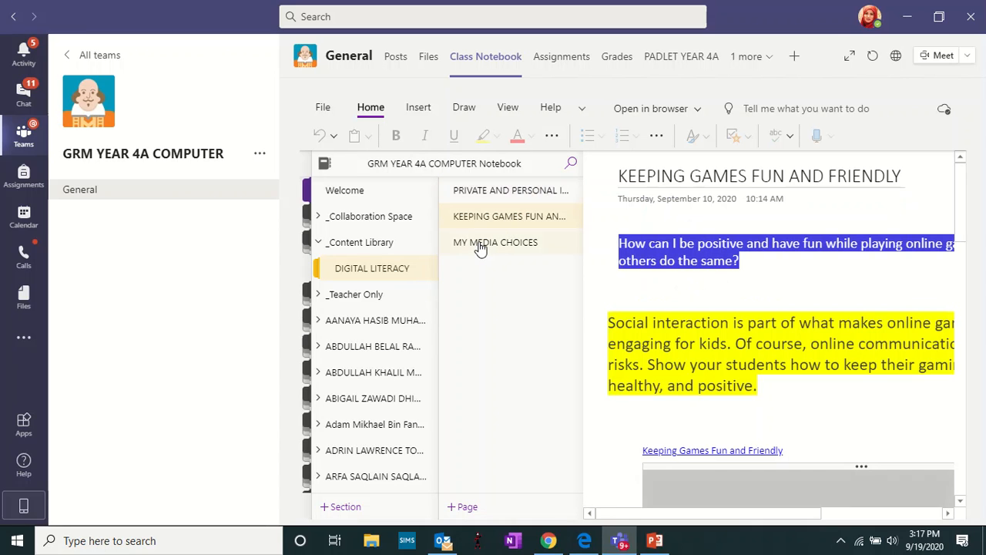